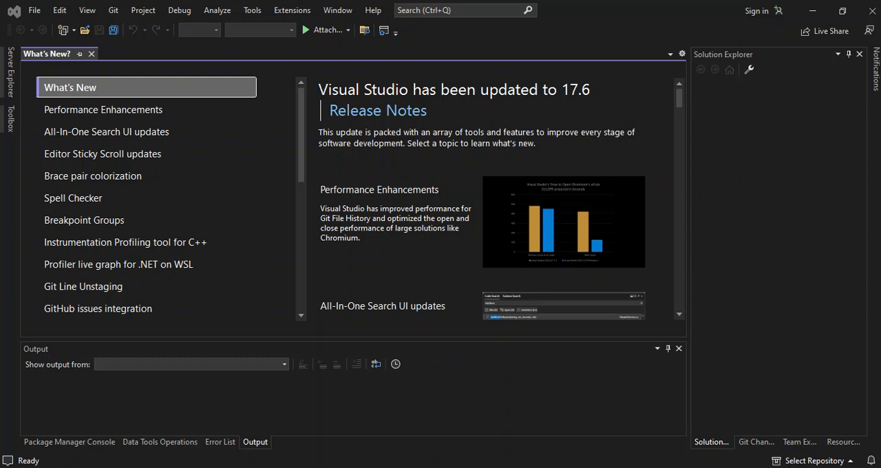
Open the File menu to begin creating a new project.
{"action": "left_click", "coordinate": [33, 10]}
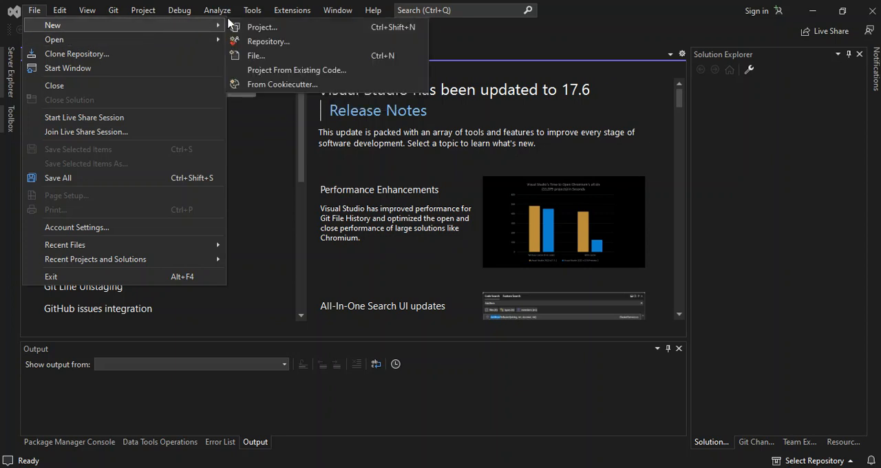
{"action": "mouse_move", "coordinate": [94, 35]}
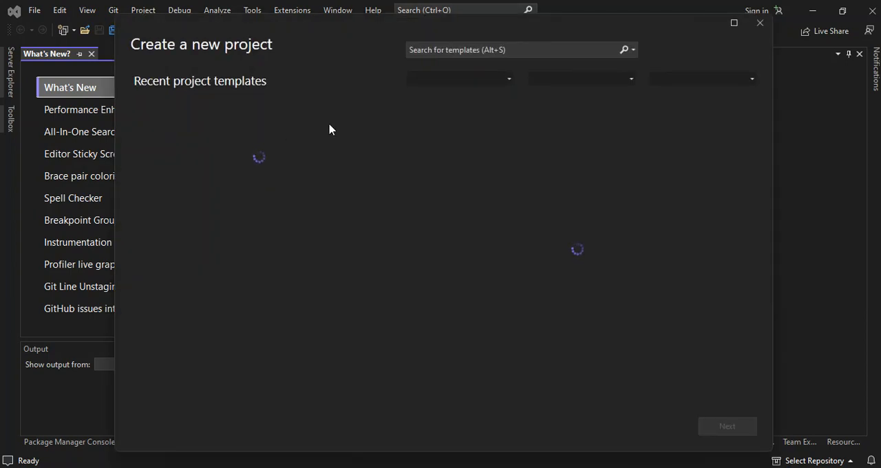
Filter the project templates to the Mobile project type.
{"action": "left_click", "coordinate": [702, 77]}
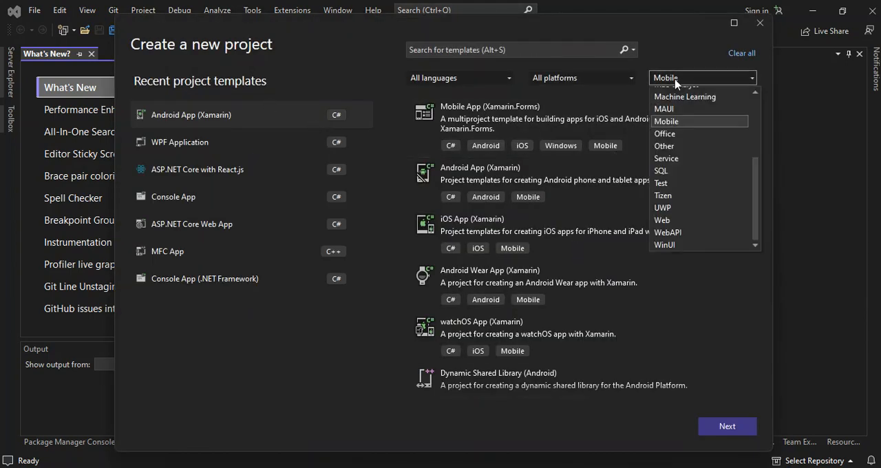
{"action": "left_click", "coordinate": [665, 120]}
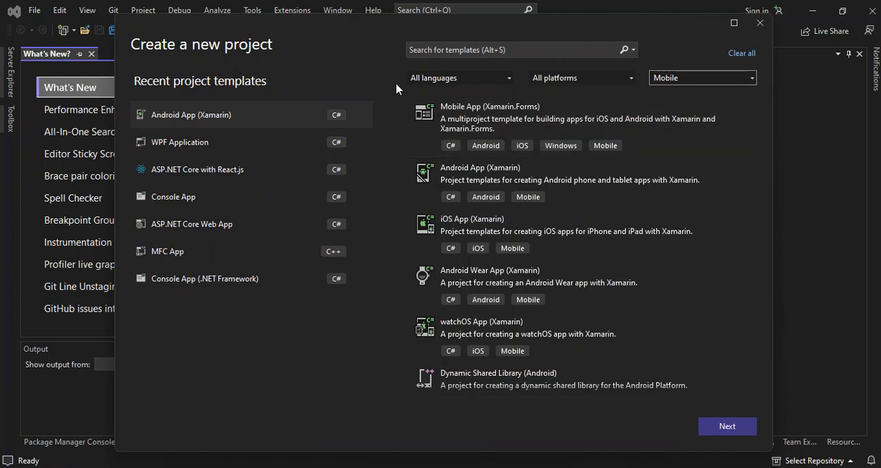
{"action": "left_click", "coordinate": [699, 77]}
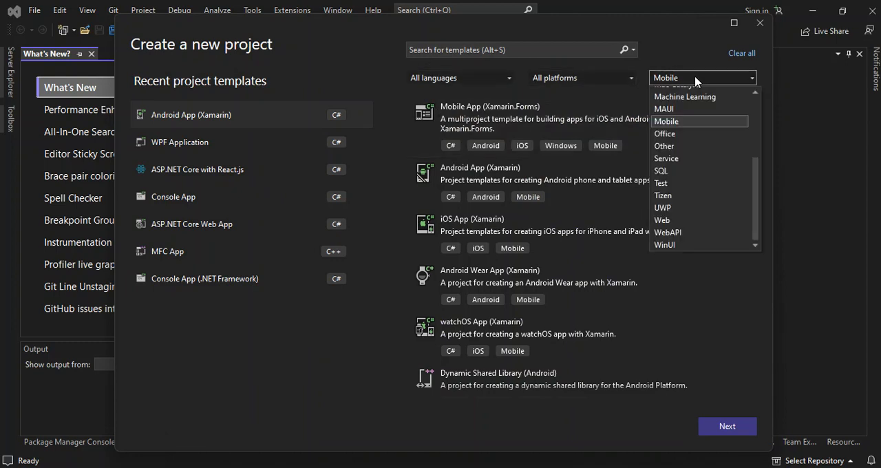
{"action": "left_click", "coordinate": [666, 121]}
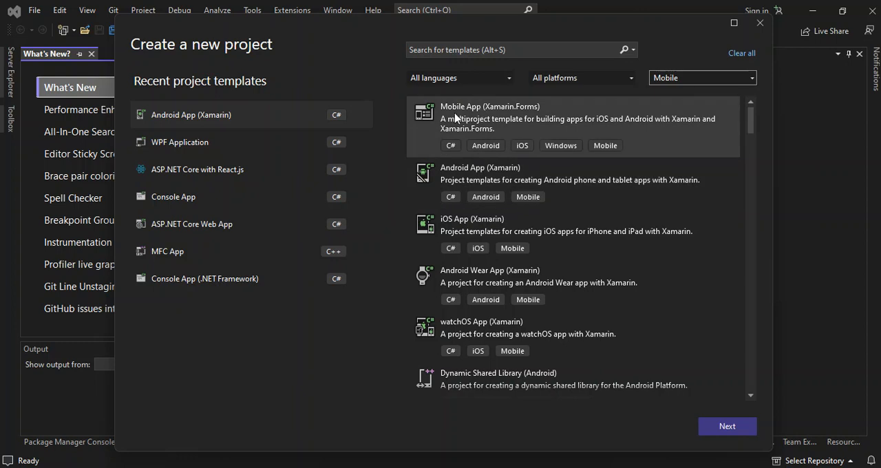
{"action": "mouse_move", "coordinate": [503, 110]}
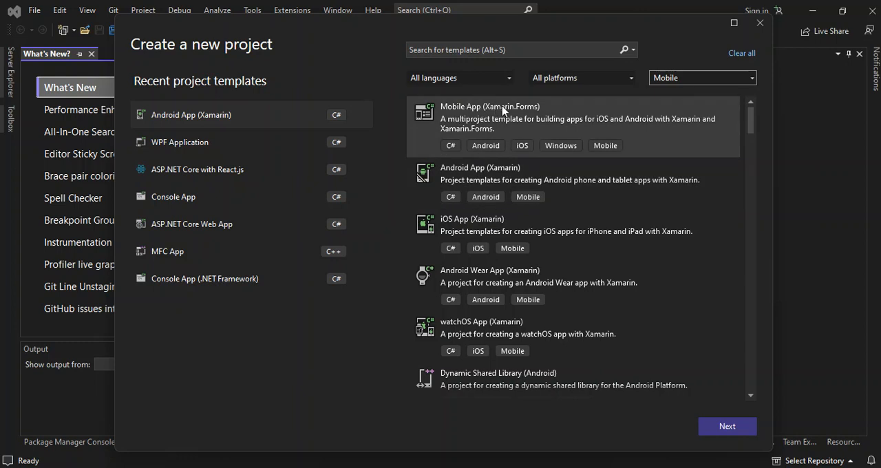
{"action": "mouse_move", "coordinate": [523, 112]}
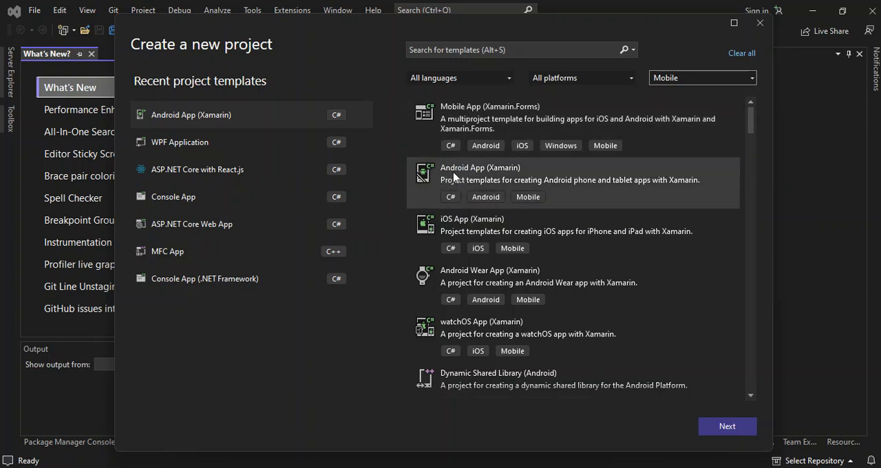
{"action": "mouse_move", "coordinate": [506, 170]}
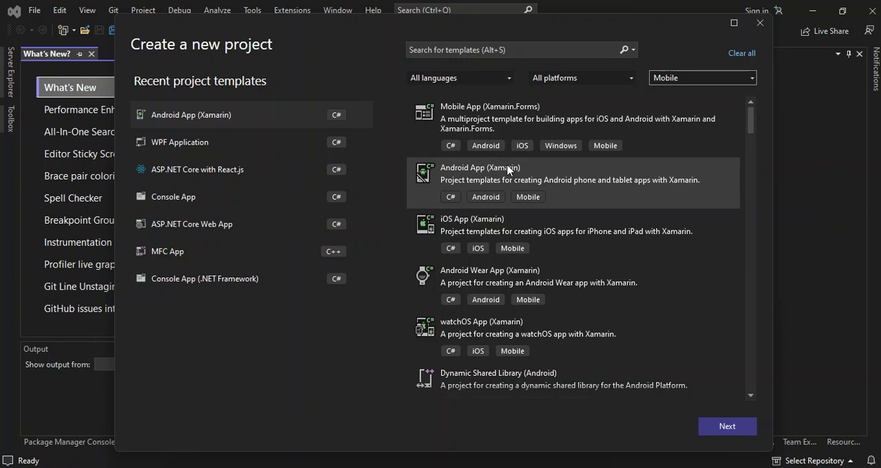
{"action": "mouse_move", "coordinate": [528, 184]}
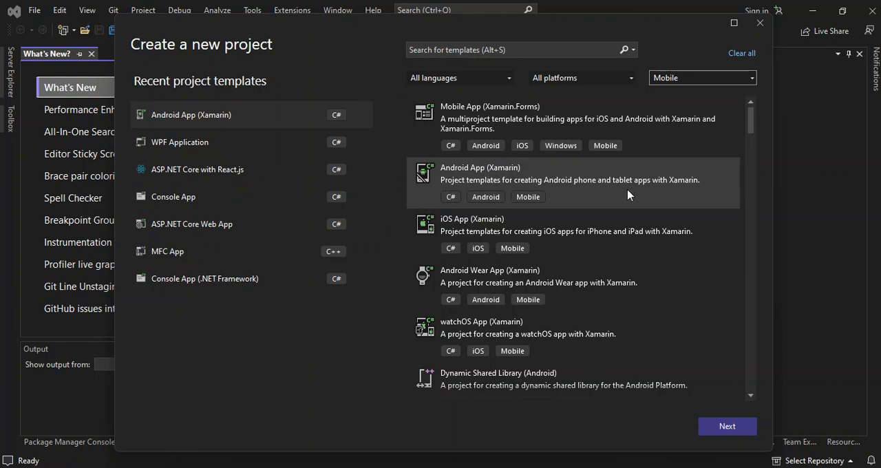
{"action": "mouse_move", "coordinate": [651, 190]}
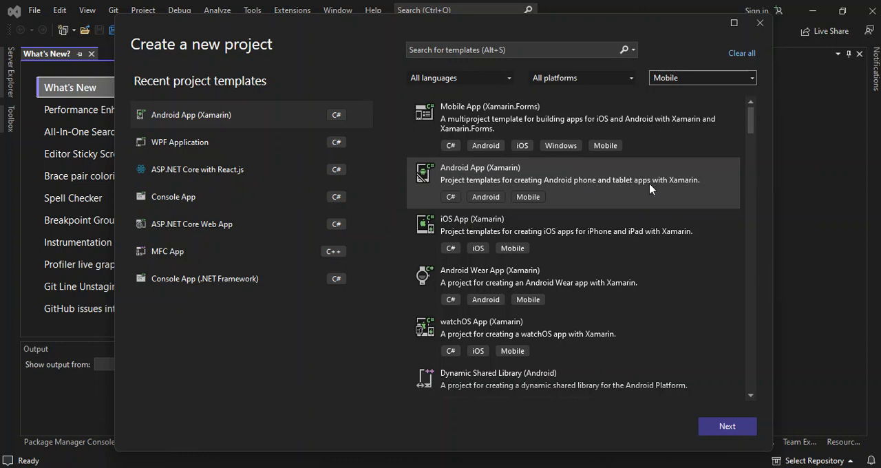
{"action": "mouse_move", "coordinate": [657, 262]}
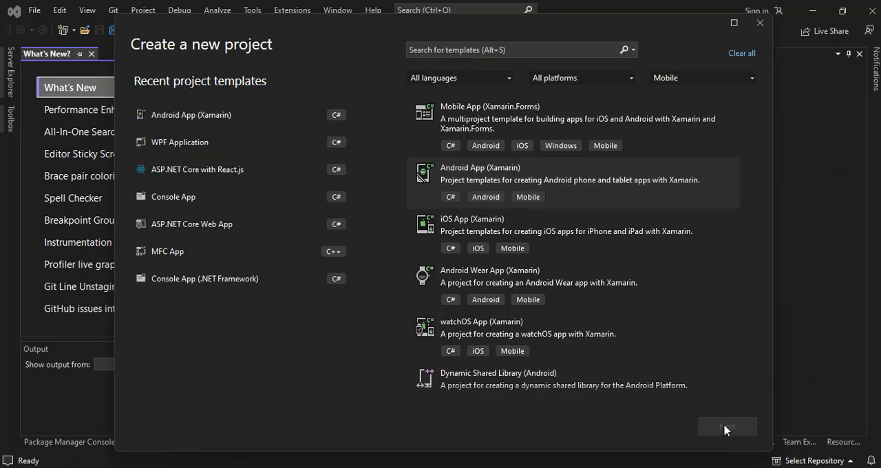
Create the Android App (Xamarin) project App5 at the default location.
{"action": "left_click", "coordinate": [727, 427]}
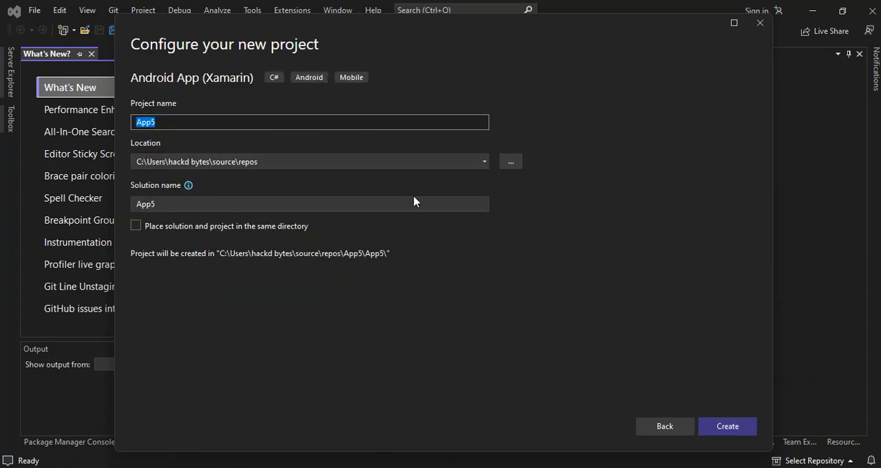
{"action": "mouse_move", "coordinate": [423, 209]}
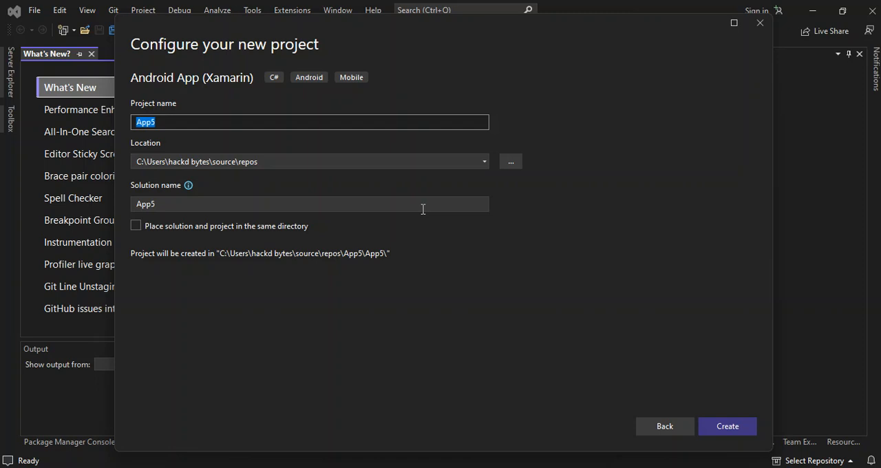
{"action": "mouse_move", "coordinate": [566, 284]}
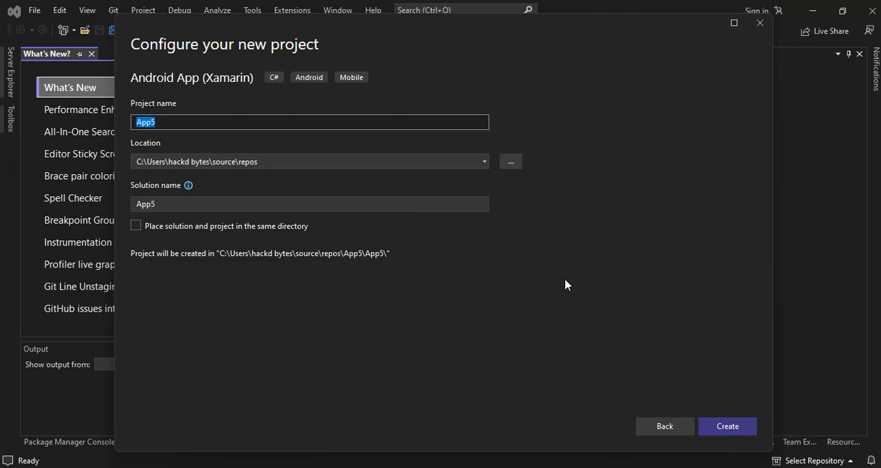
{"action": "left_click", "coordinate": [727, 425]}
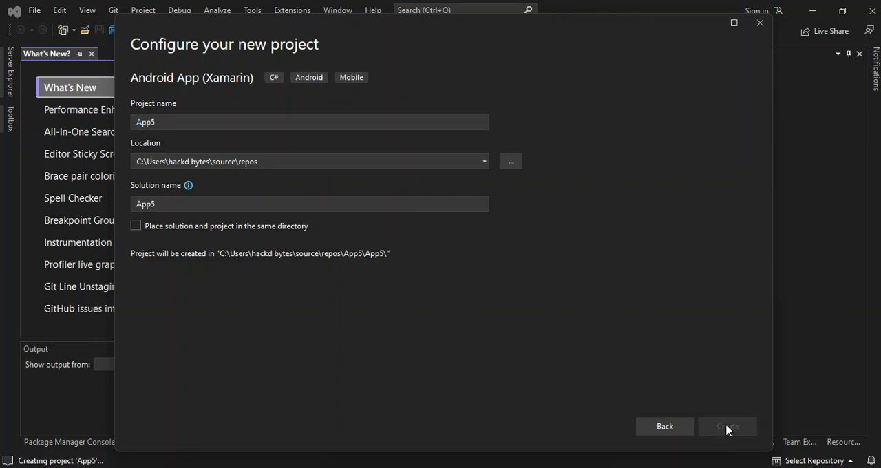
{"action": "left_click", "coordinate": [727, 425]}
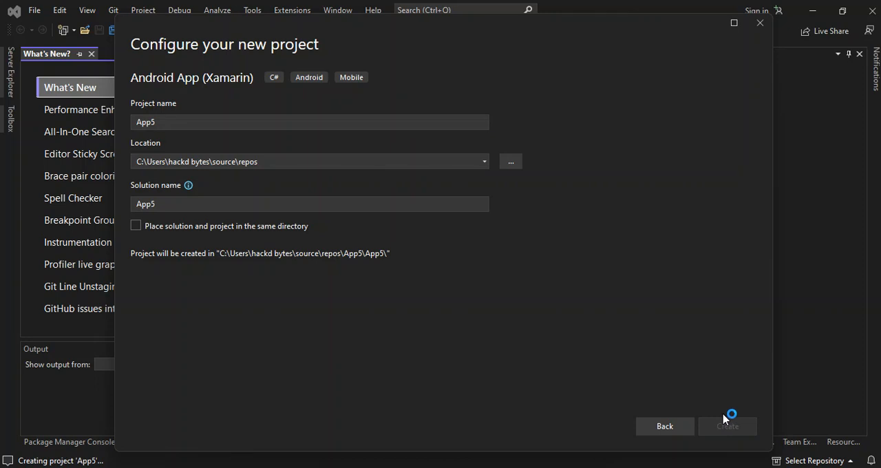
Confirm creation and wait for the New Android App – App5 template picker.
{"action": "left_click", "coordinate": [727, 426]}
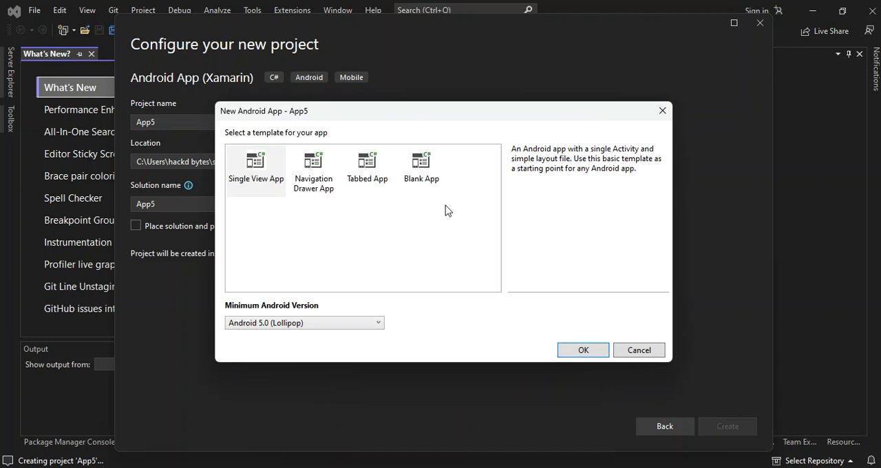
{"action": "mouse_move", "coordinate": [260, 181]}
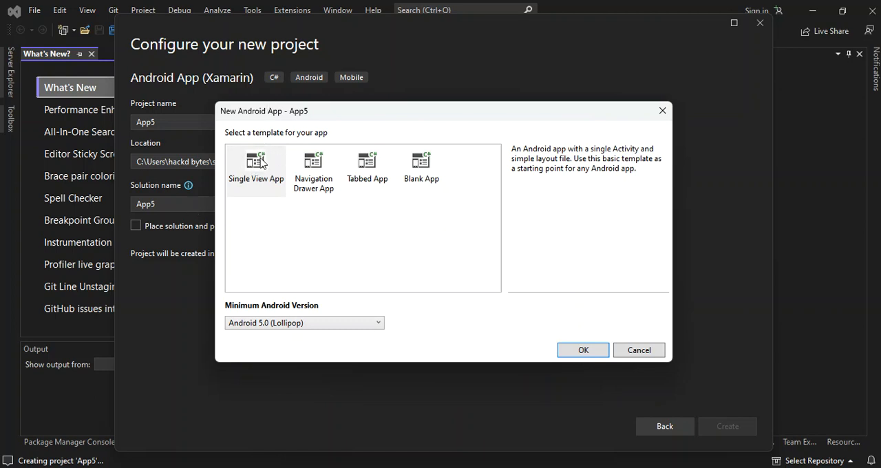
{"action": "mouse_move", "coordinate": [273, 188]}
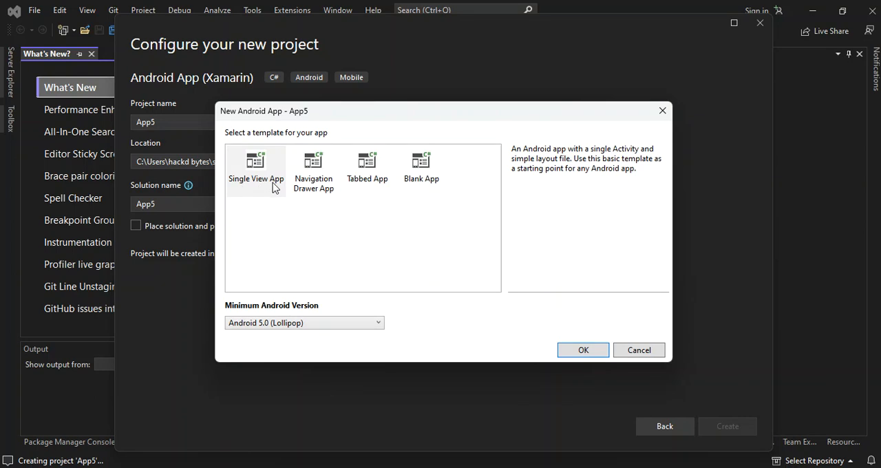
{"action": "mouse_move", "coordinate": [320, 194]}
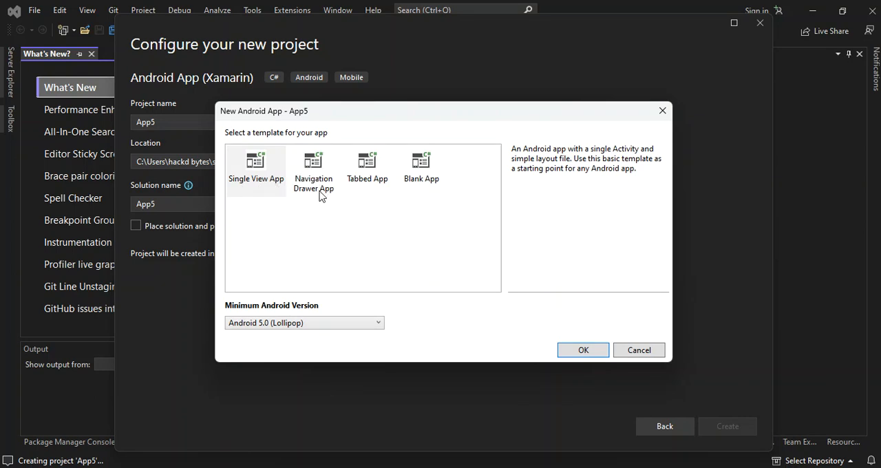
{"action": "mouse_move", "coordinate": [370, 184]}
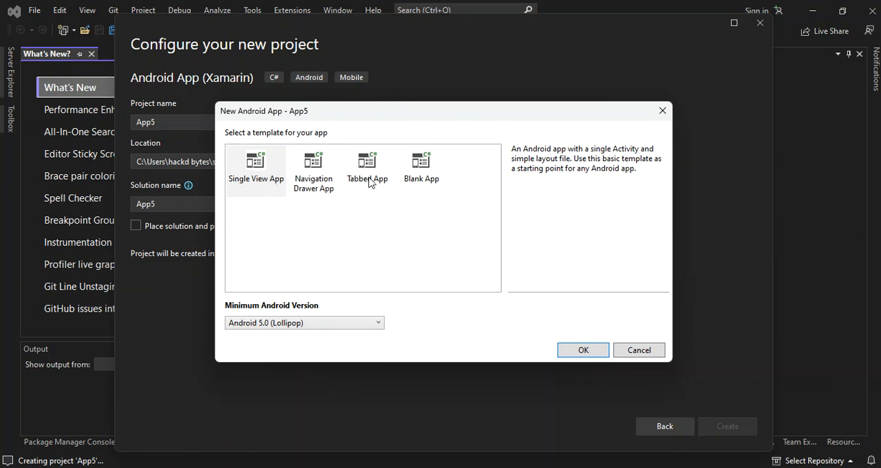
{"action": "mouse_move", "coordinate": [412, 184]}
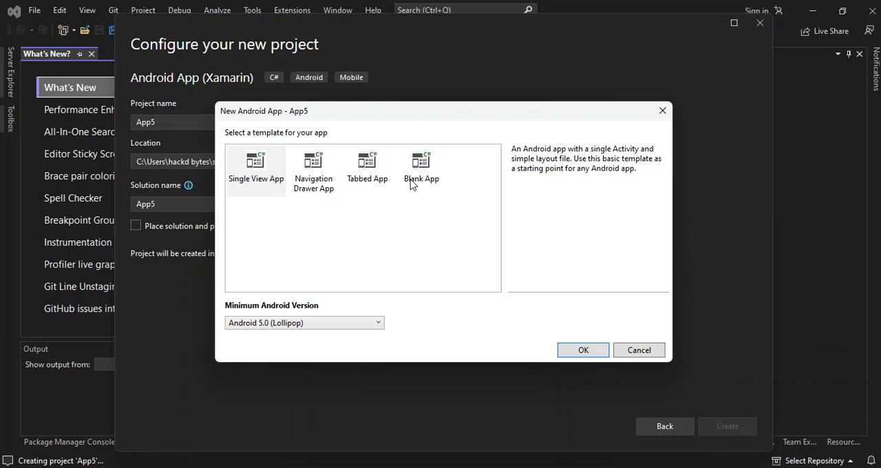
{"action": "mouse_move", "coordinate": [366, 165]}
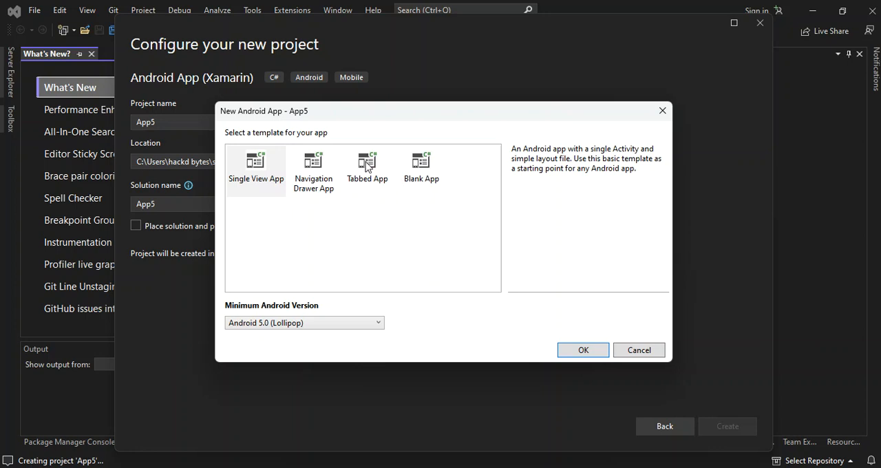
Choose Navigation Drawer App with Android 5.0 (Lollipop) minimum version and confirm.
{"action": "left_click", "coordinate": [313, 169]}
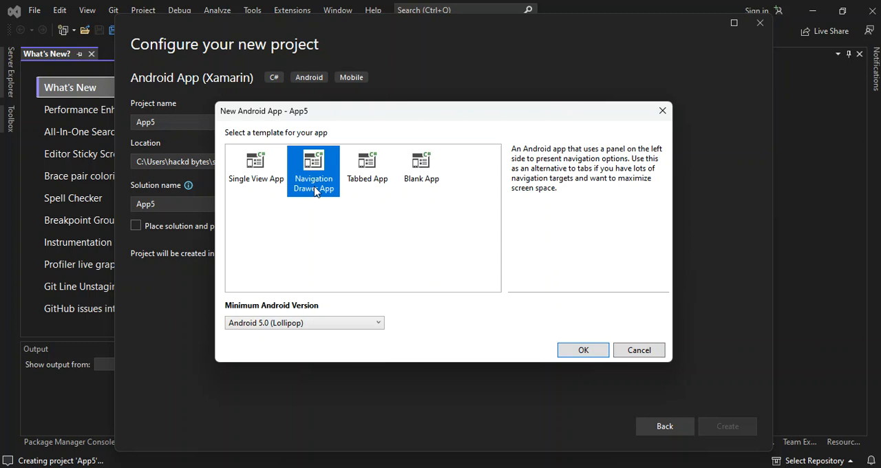
{"action": "mouse_move", "coordinate": [497, 159]}
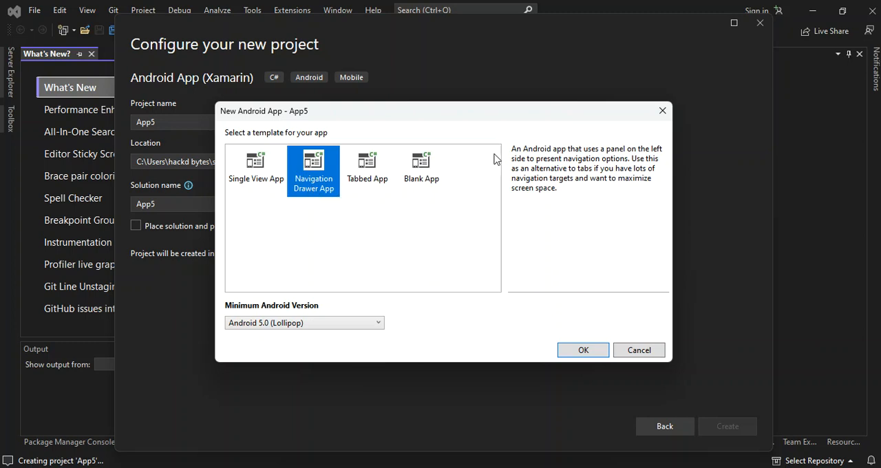
{"action": "mouse_move", "coordinate": [558, 159]}
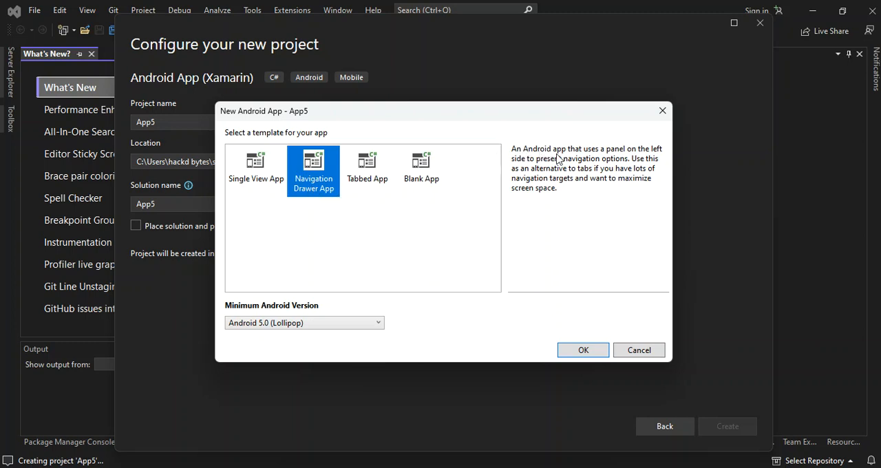
{"action": "mouse_move", "coordinate": [608, 154]}
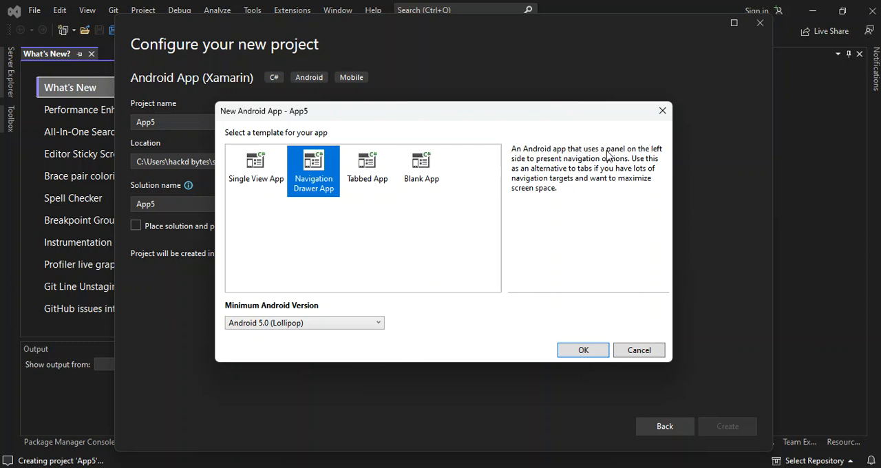
{"action": "mouse_move", "coordinate": [534, 164]}
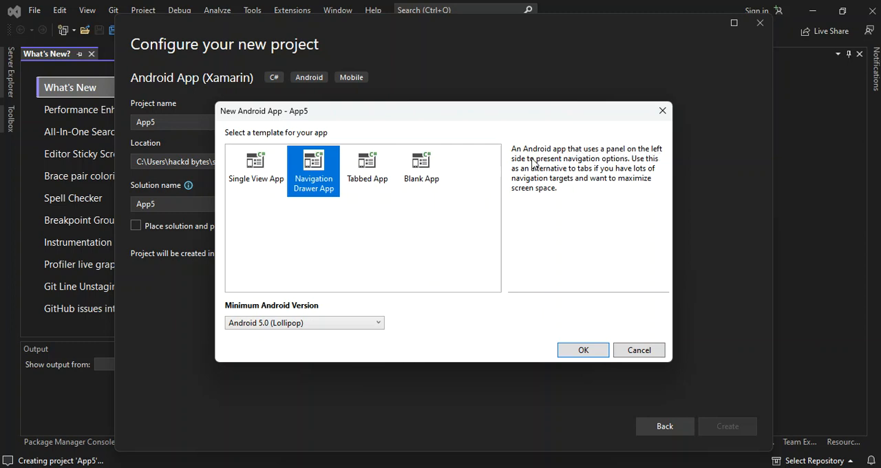
{"action": "mouse_move", "coordinate": [605, 166]}
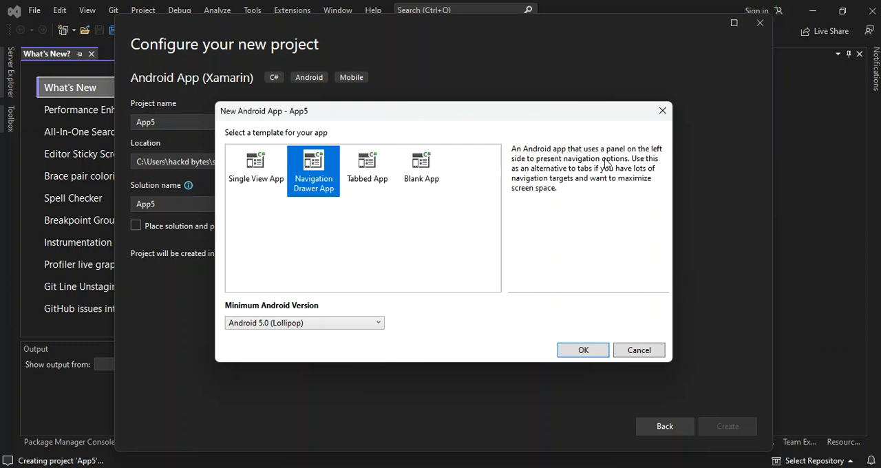
{"action": "mouse_move", "coordinate": [650, 166]}
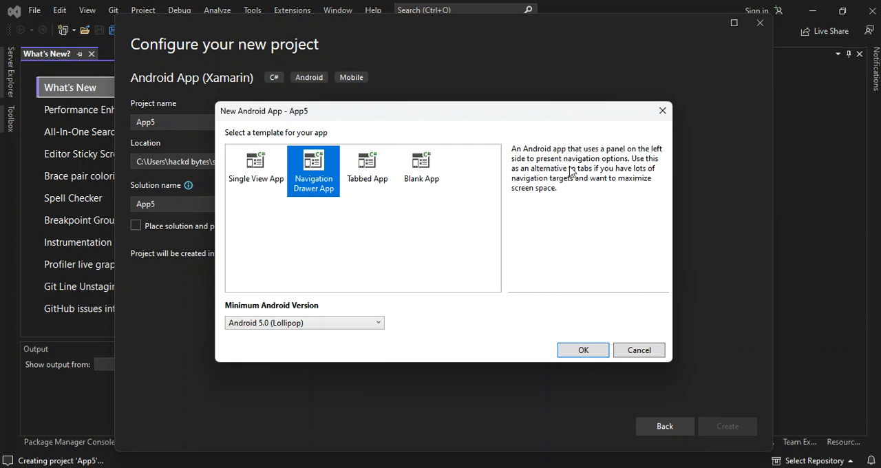
{"action": "mouse_move", "coordinate": [607, 170]}
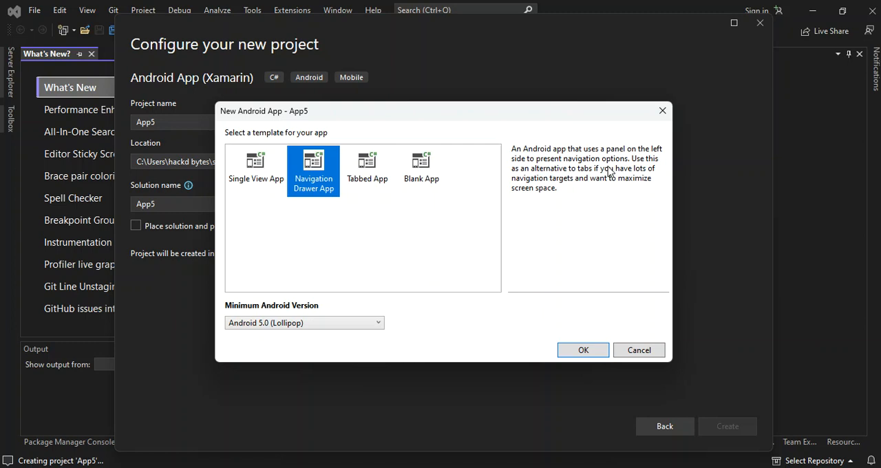
{"action": "mouse_move", "coordinate": [570, 184]}
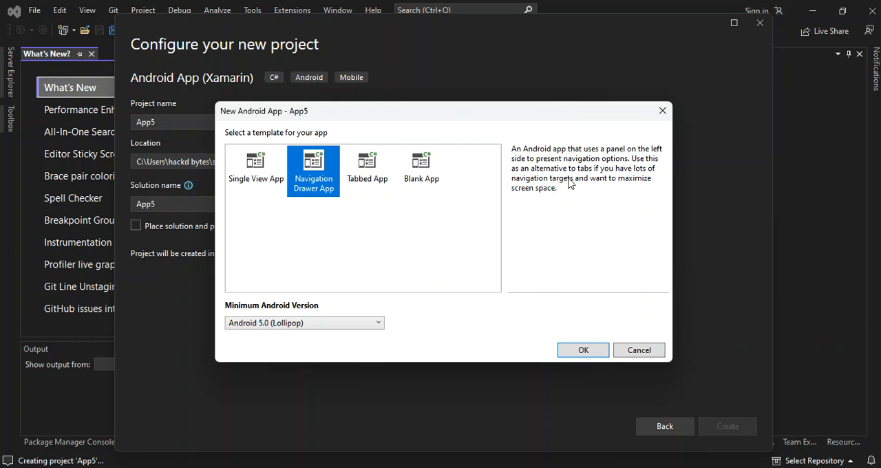
{"action": "mouse_move", "coordinate": [623, 181]}
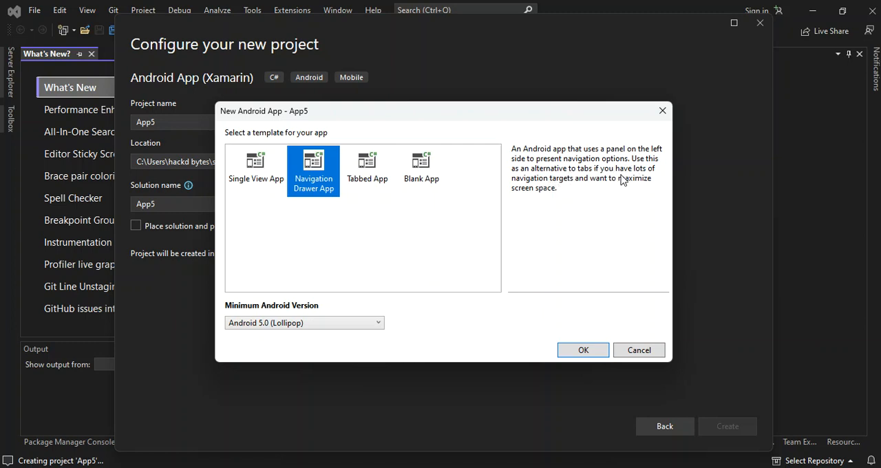
{"action": "mouse_move", "coordinate": [543, 208]}
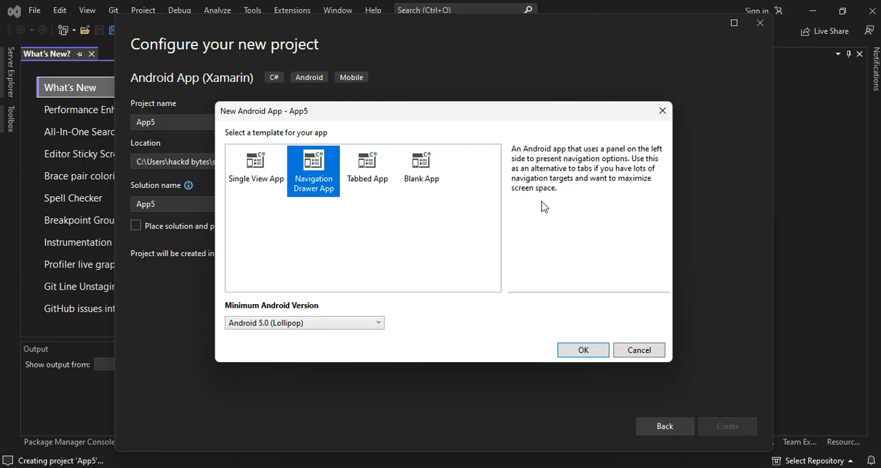
{"action": "mouse_move", "coordinate": [310, 208]}
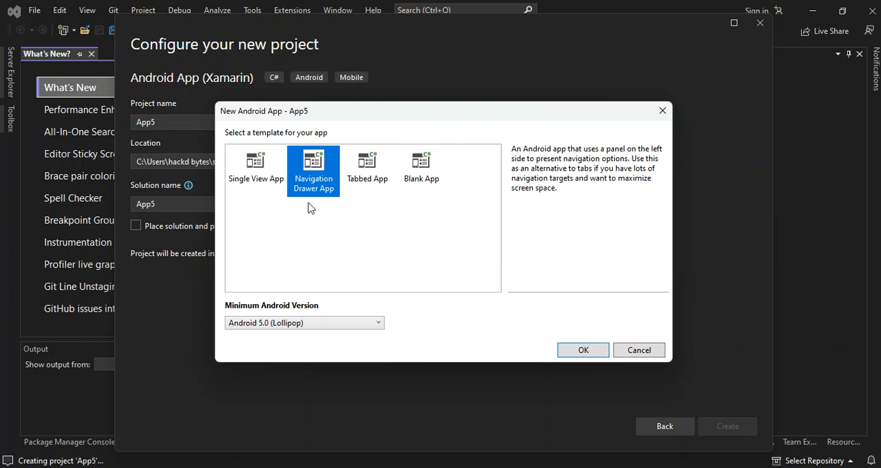
{"action": "mouse_move", "coordinate": [328, 183]}
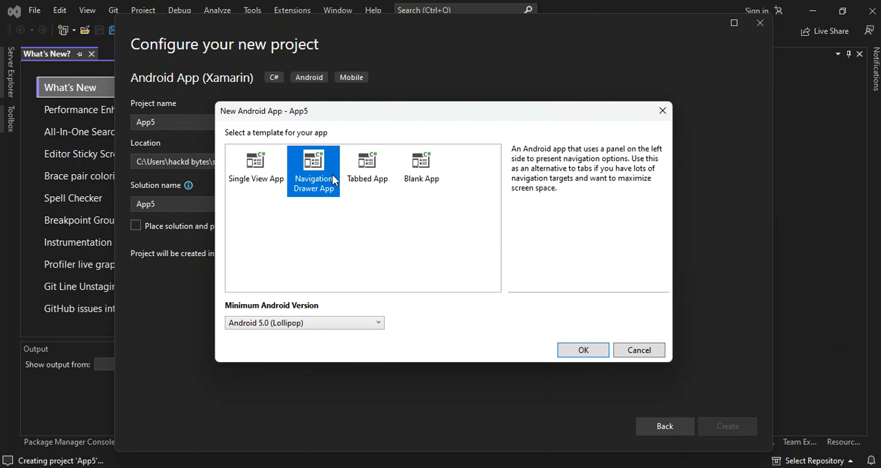
{"action": "mouse_move", "coordinate": [306, 207]}
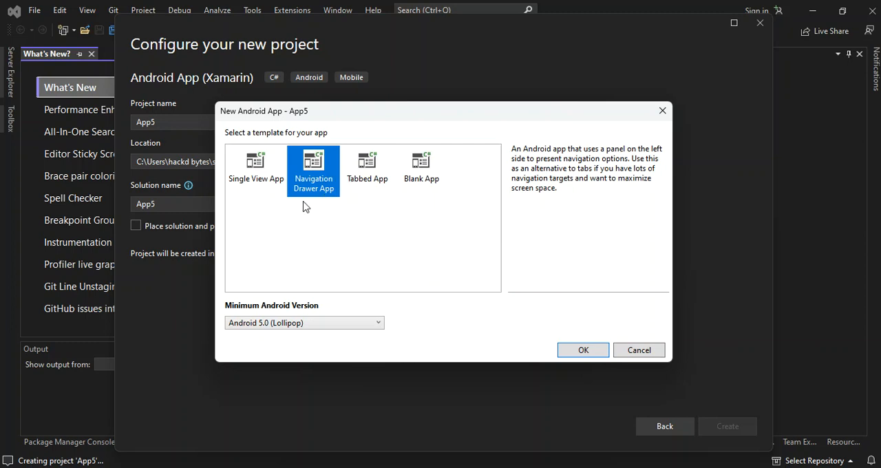
{"action": "mouse_move", "coordinate": [327, 203]}
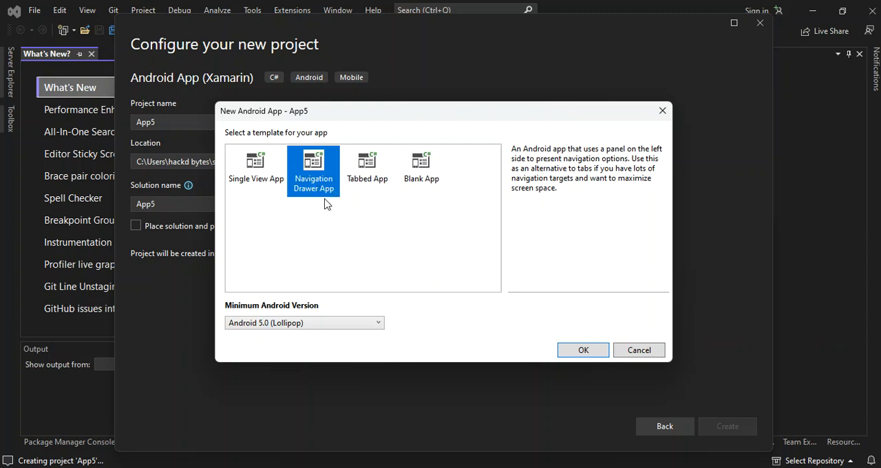
{"action": "mouse_move", "coordinate": [301, 311]}
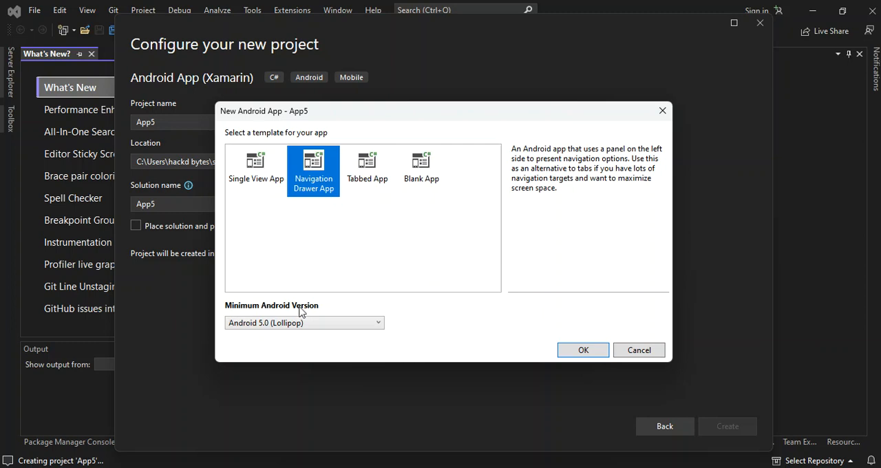
{"action": "mouse_move", "coordinate": [317, 319]}
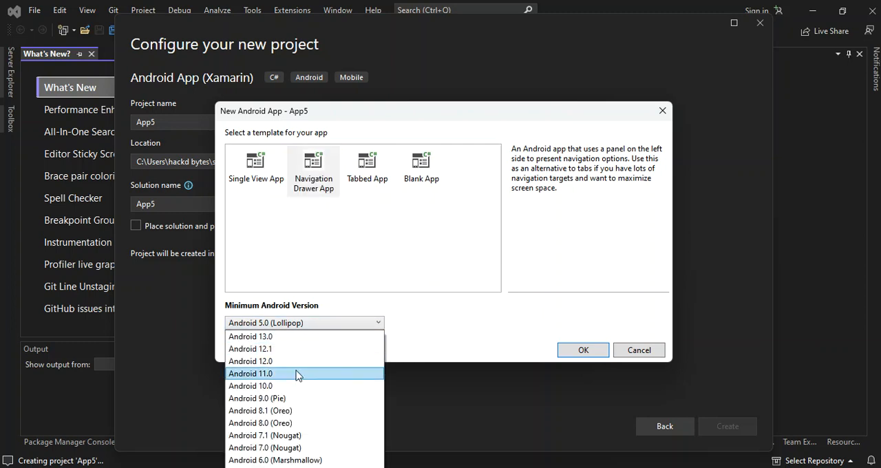
{"action": "mouse_move", "coordinate": [279, 410]}
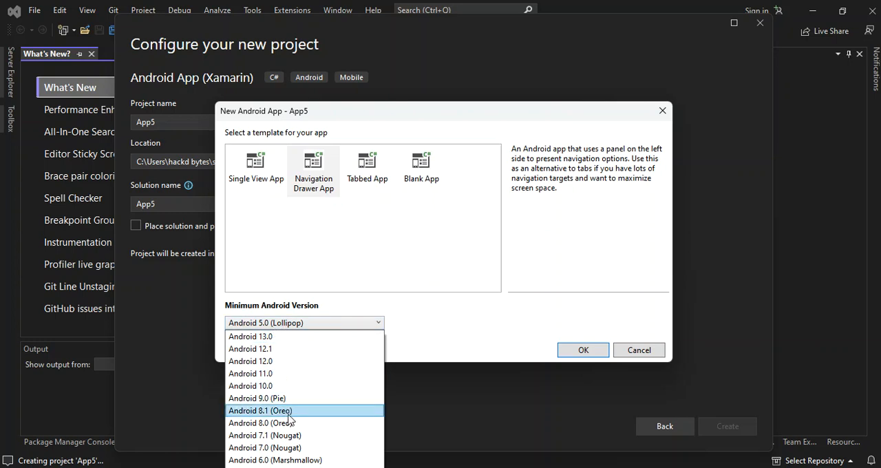
{"action": "mouse_move", "coordinate": [306, 386]}
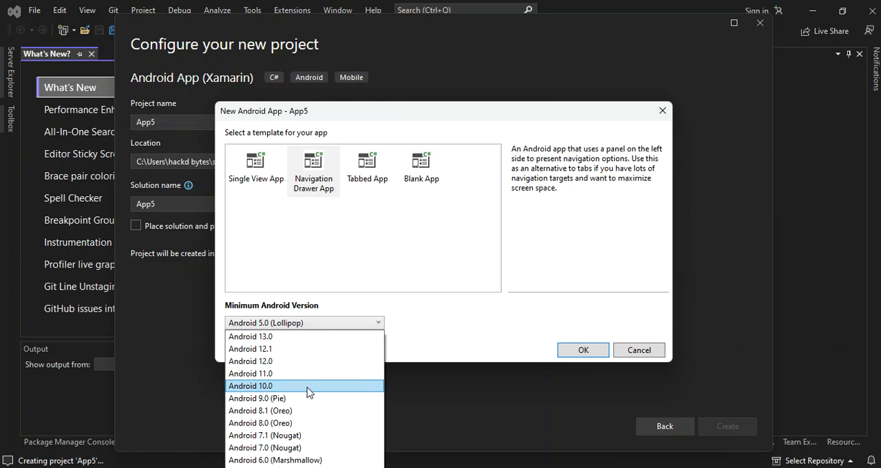
{"action": "left_click", "coordinate": [433, 329]}
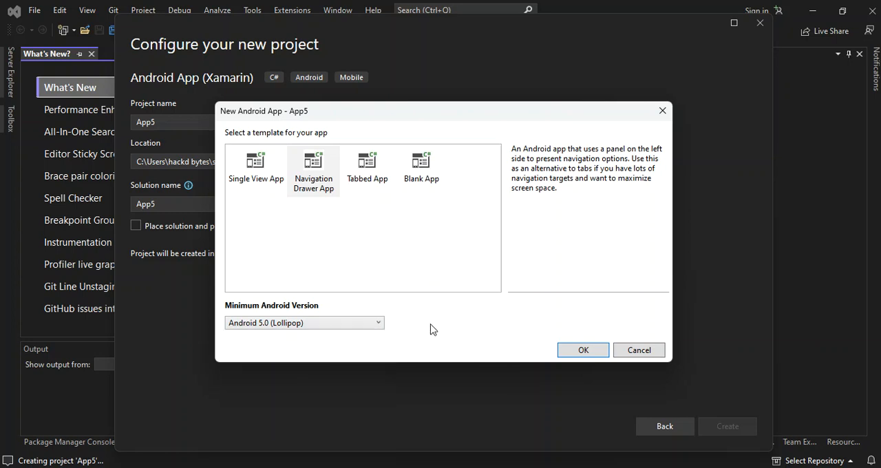
{"action": "mouse_move", "coordinate": [582, 349]}
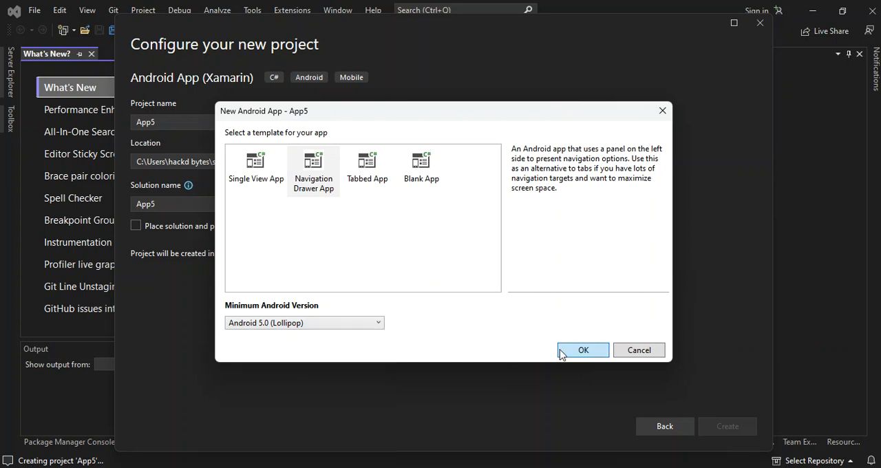
{"action": "left_click", "coordinate": [583, 349]}
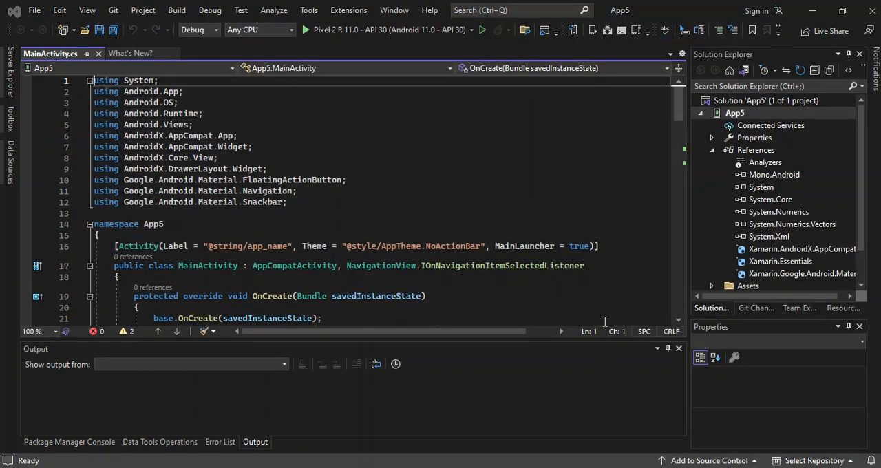
{"action": "mouse_move", "coordinate": [600, 309]}
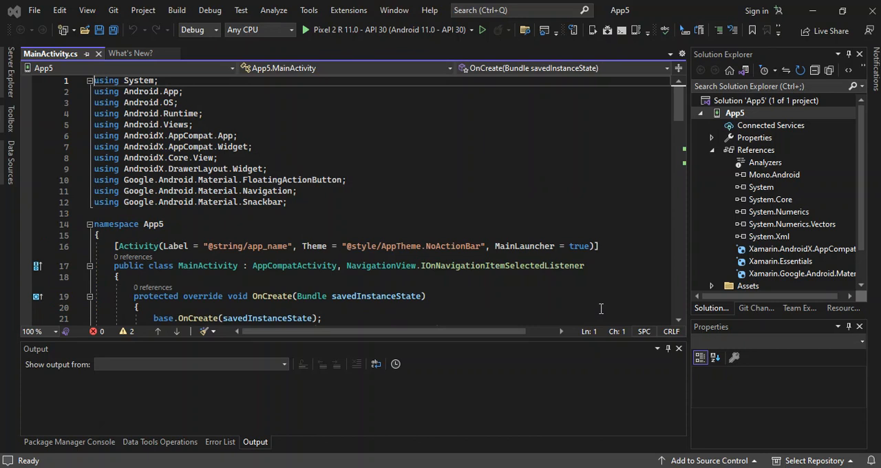
{"action": "mouse_move", "coordinate": [509, 149]}
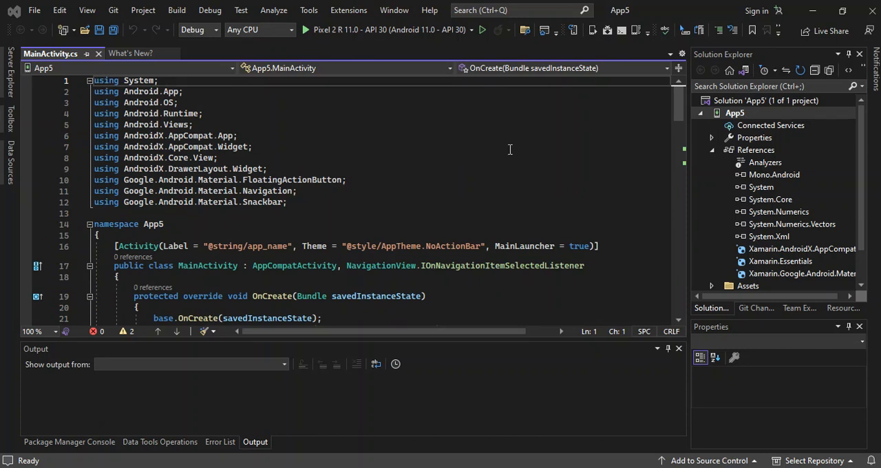
Collapse References, peek inside Assets, then expand Resources in Solution Explorer.
{"action": "left_click", "coordinate": [712, 150]}
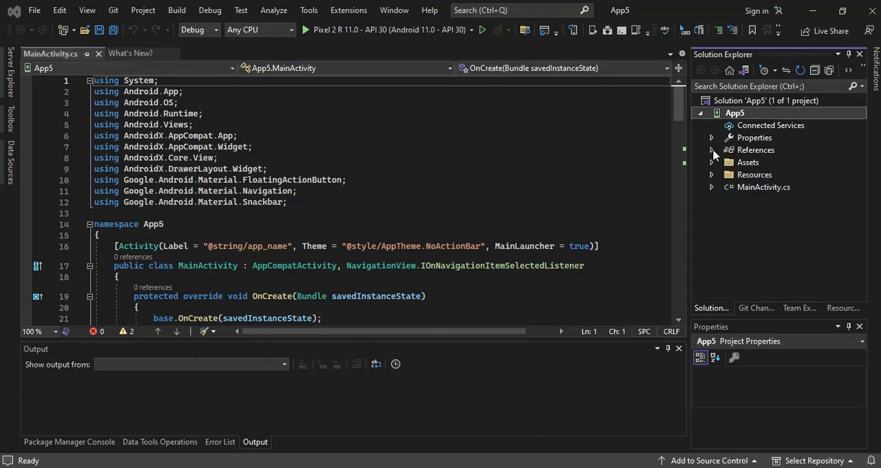
{"action": "left_click", "coordinate": [734, 112]}
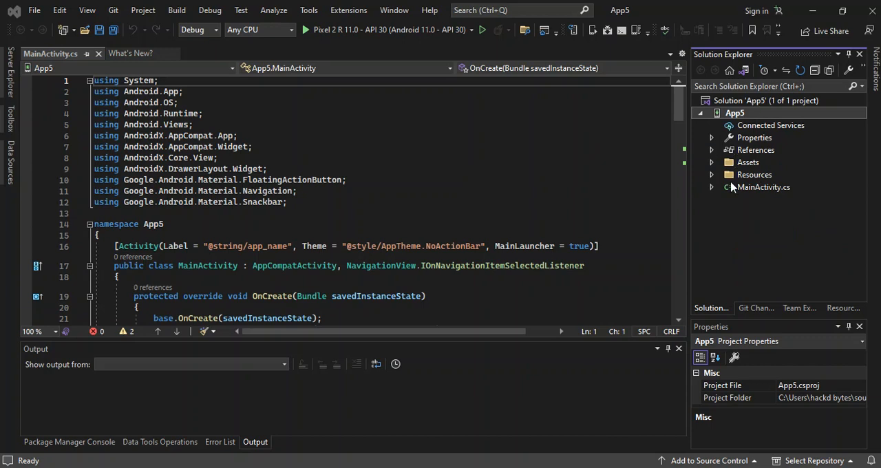
{"action": "mouse_move", "coordinate": [750, 174]}
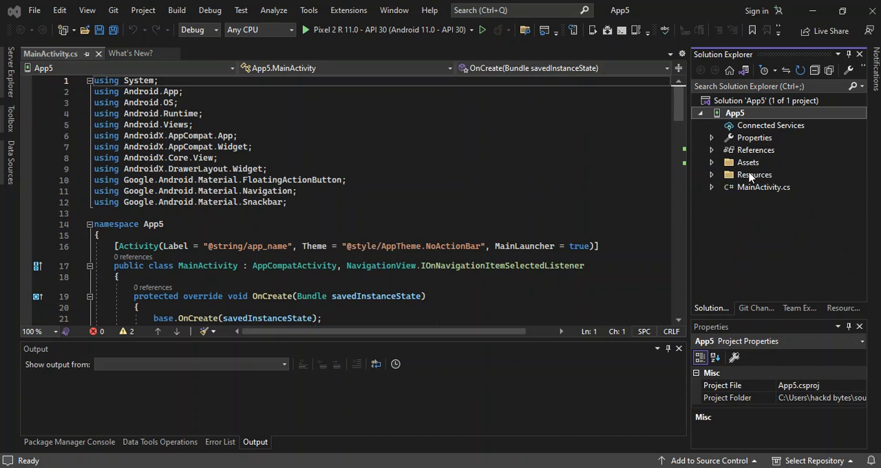
{"action": "mouse_move", "coordinate": [787, 191]}
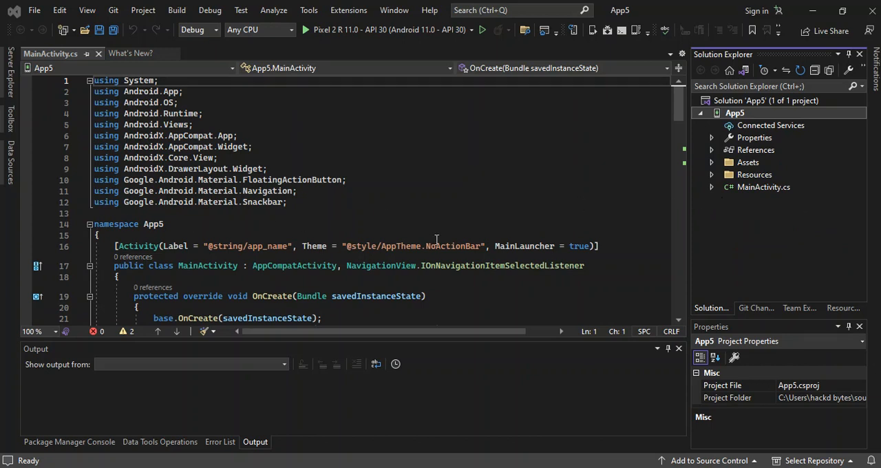
{"action": "left_click", "coordinate": [427, 236]}
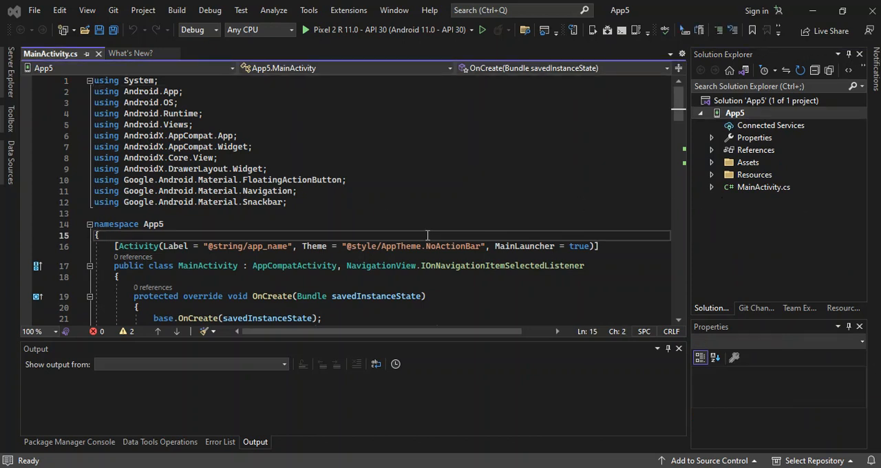
{"action": "mouse_move", "coordinate": [475, 222]}
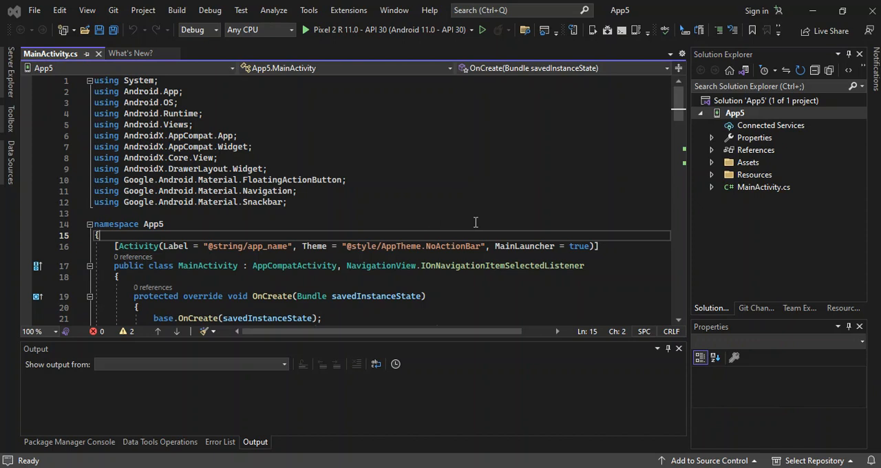
{"action": "mouse_move", "coordinate": [611, 163]}
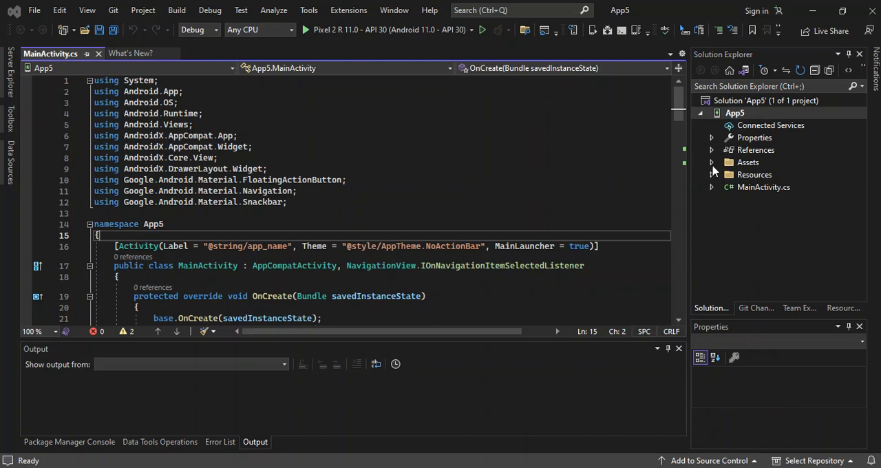
{"action": "left_click", "coordinate": [712, 162]}
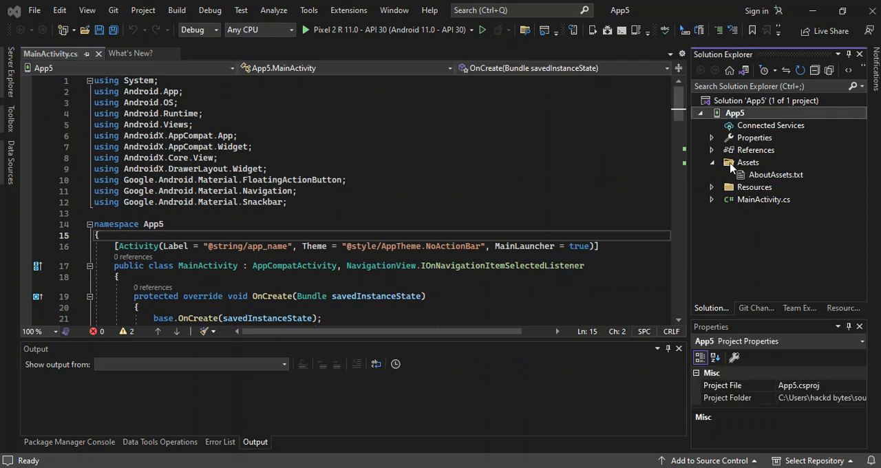
{"action": "mouse_move", "coordinate": [759, 175]}
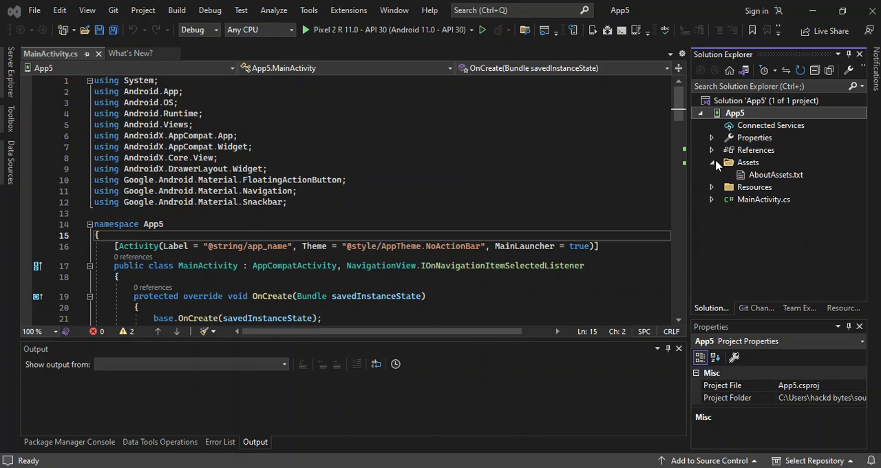
{"action": "left_click", "coordinate": [711, 162]}
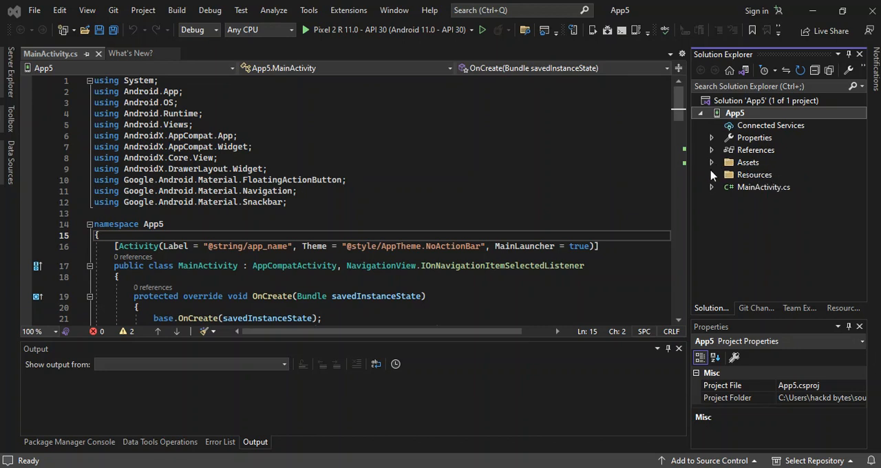
{"action": "left_click", "coordinate": [712, 174]}
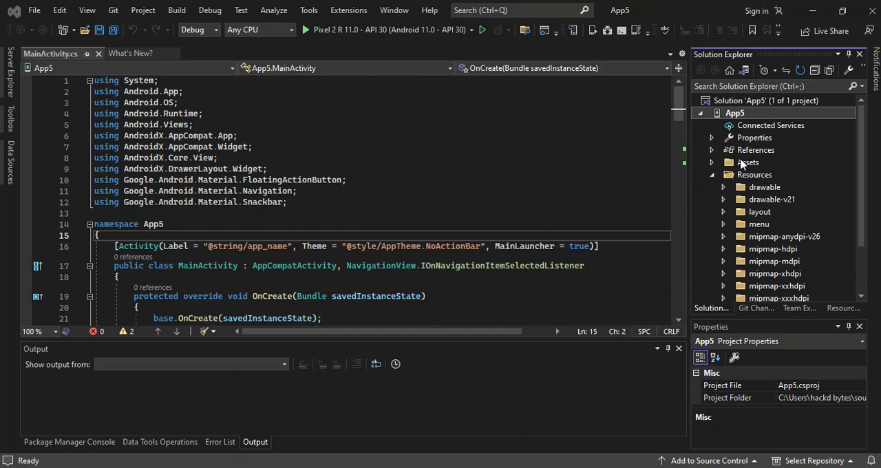
{"action": "mouse_move", "coordinate": [657, 188]}
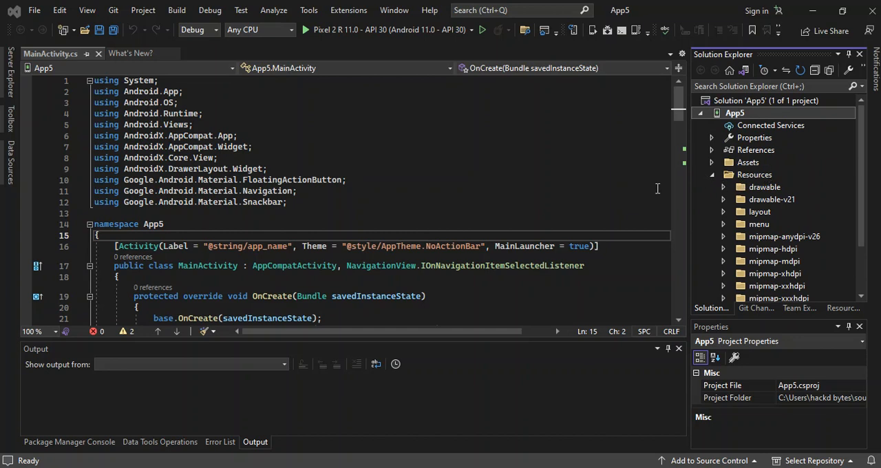
{"action": "mouse_move", "coordinate": [736, 193]}
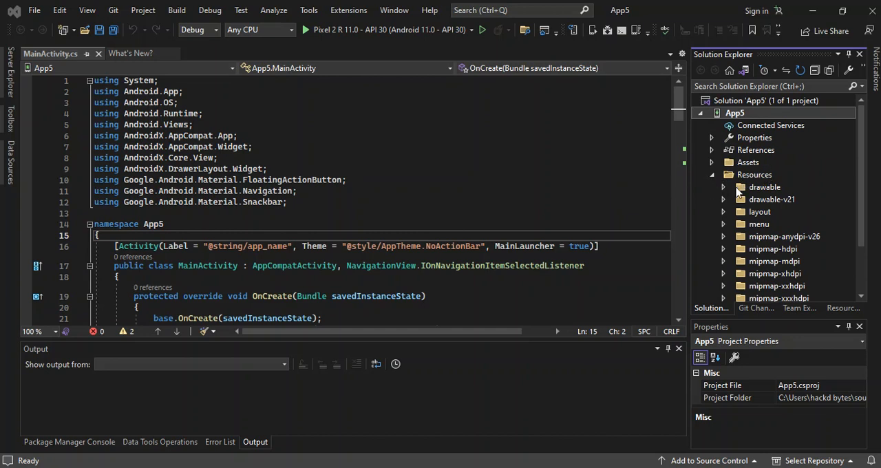
{"action": "mouse_move", "coordinate": [728, 193]}
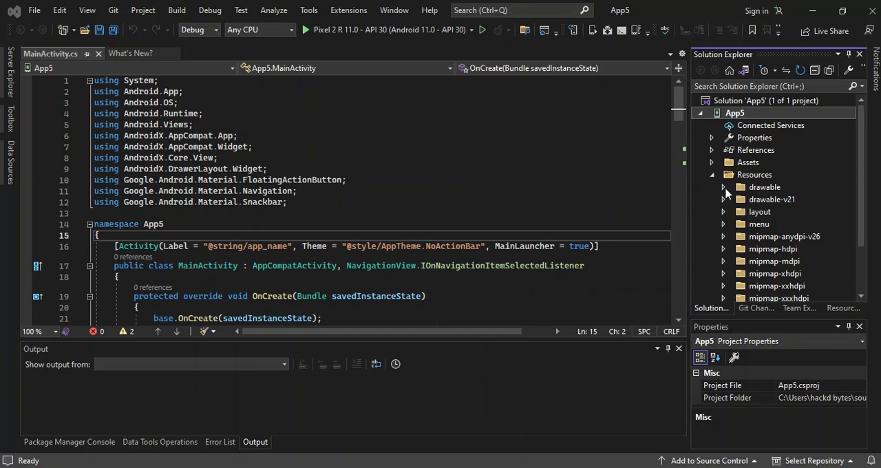
Expand Resources > drawable and open side_nav_bar.xml.
{"action": "left_click", "coordinate": [723, 186]}
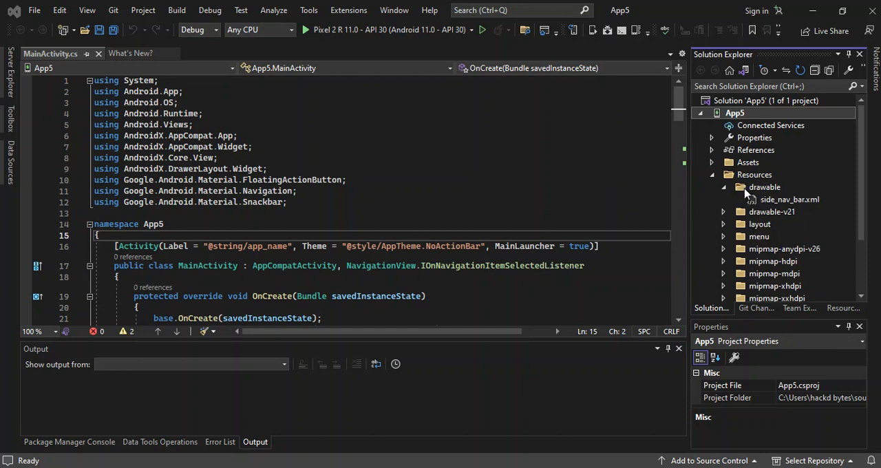
{"action": "mouse_move", "coordinate": [782, 203]}
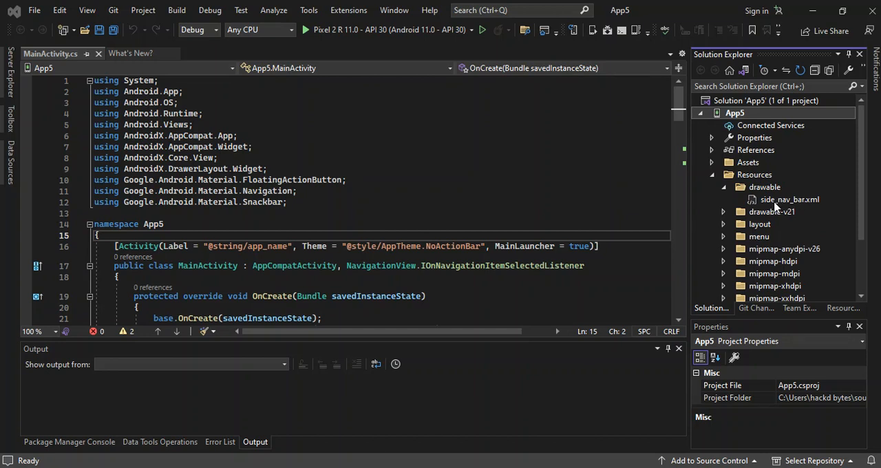
{"action": "mouse_move", "coordinate": [780, 207]}
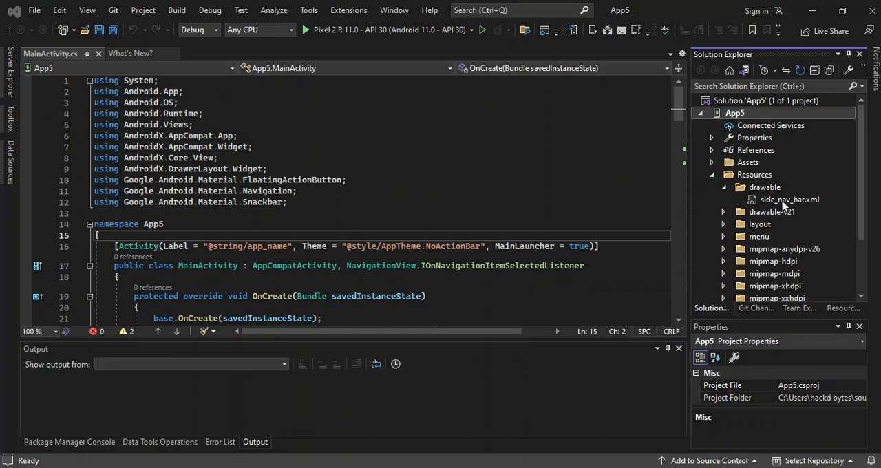
{"action": "left_click", "coordinate": [789, 198]}
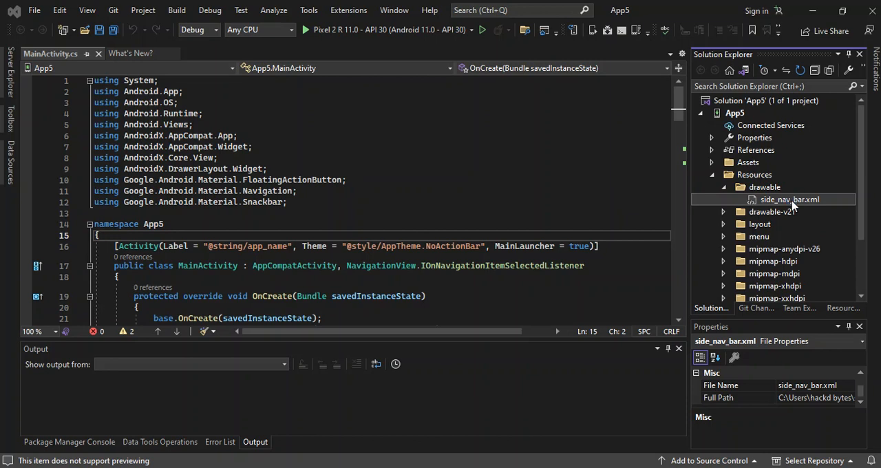
{"action": "double_click", "coordinate": [789, 199]}
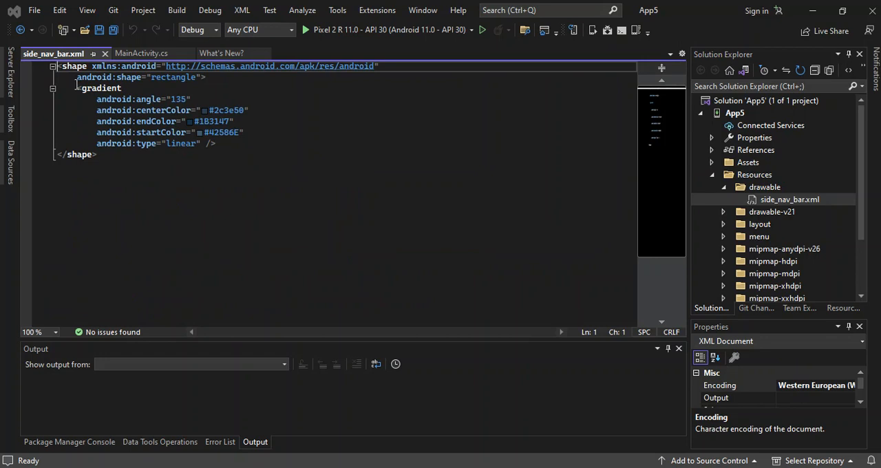
Highlight the gradient lines: angle 135, colors #2c3e50, #1B3147, #42586E.
{"action": "left_click_drag", "start_coordinate": [78, 87], "coordinate": [244, 133]}
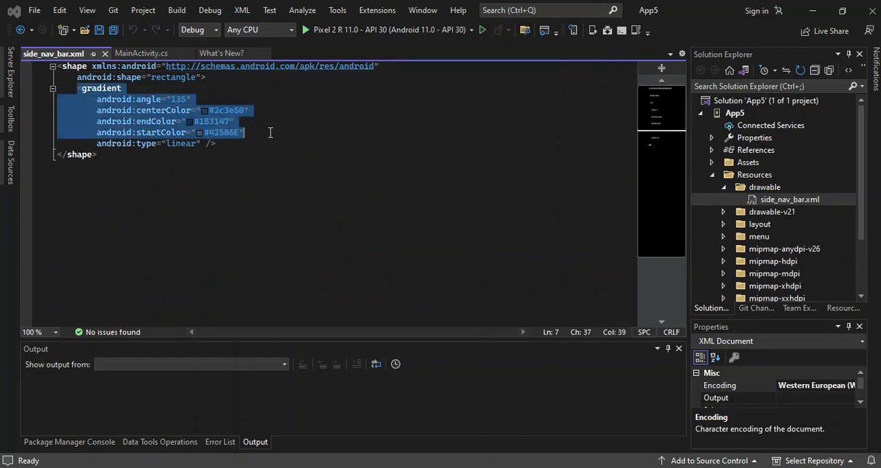
{"action": "mouse_move", "coordinate": [173, 125]}
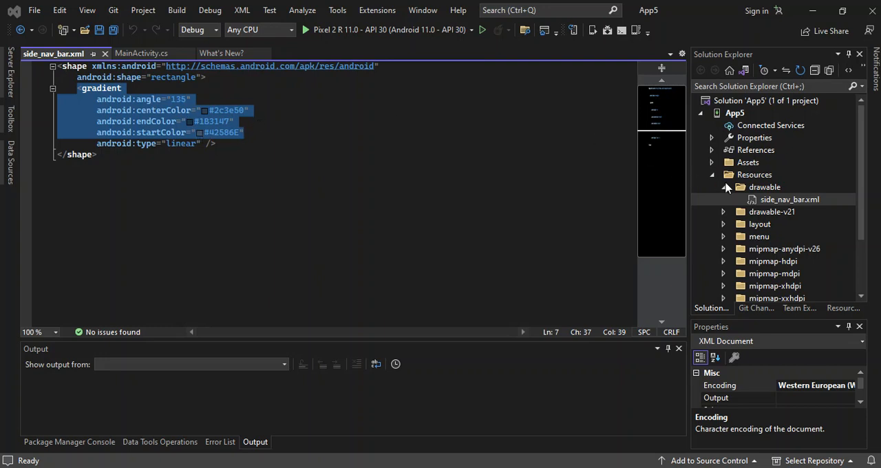
Collapse drawable, browse the ic_menu icons in drawable-v21, then collapse it.
{"action": "left_click", "coordinate": [722, 186]}
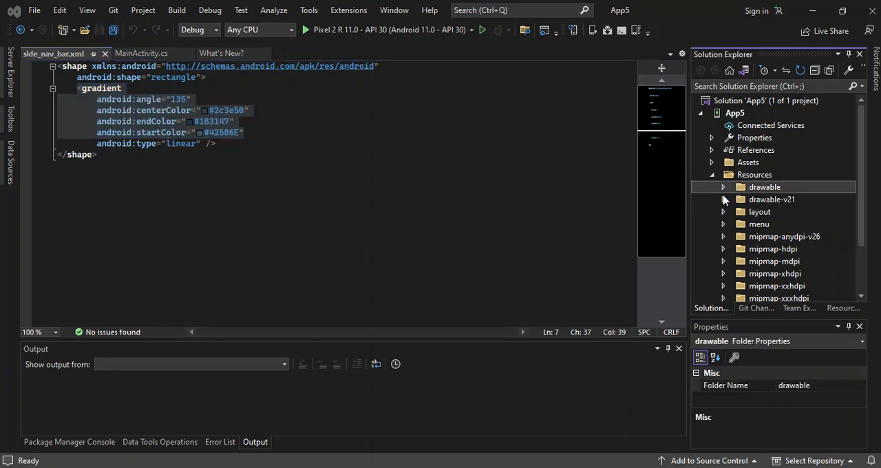
{"action": "left_click", "coordinate": [723, 199]}
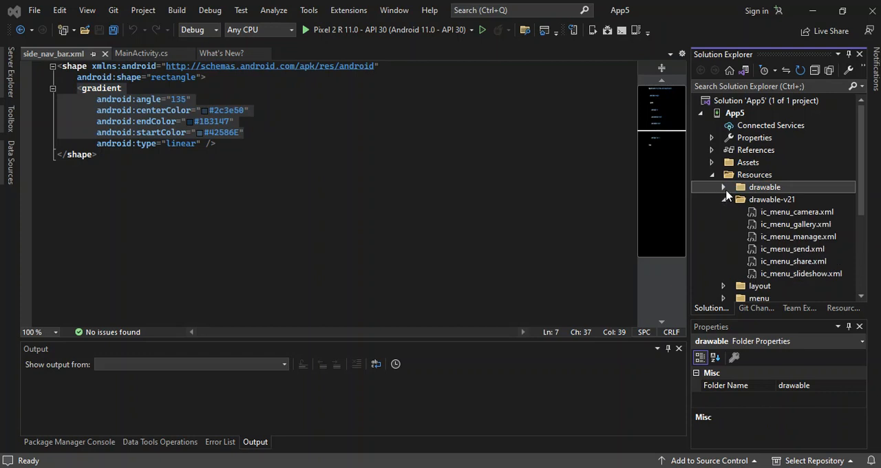
{"action": "left_click", "coordinate": [722, 199]}
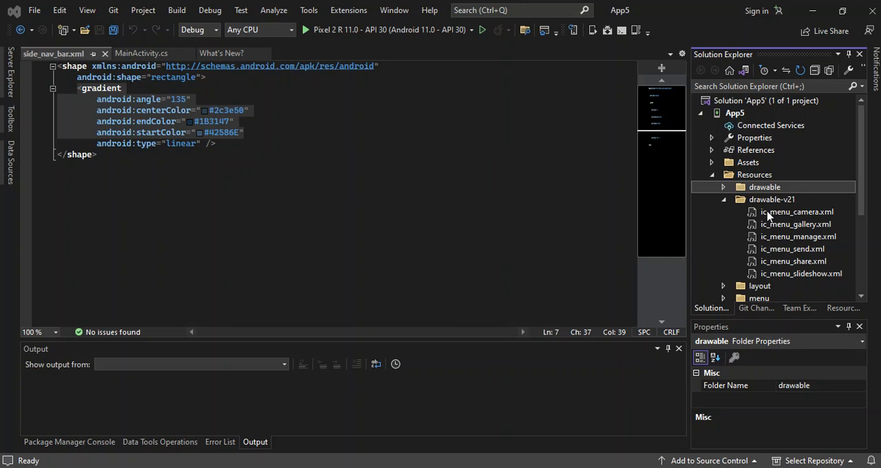
{"action": "mouse_move", "coordinate": [808, 220]}
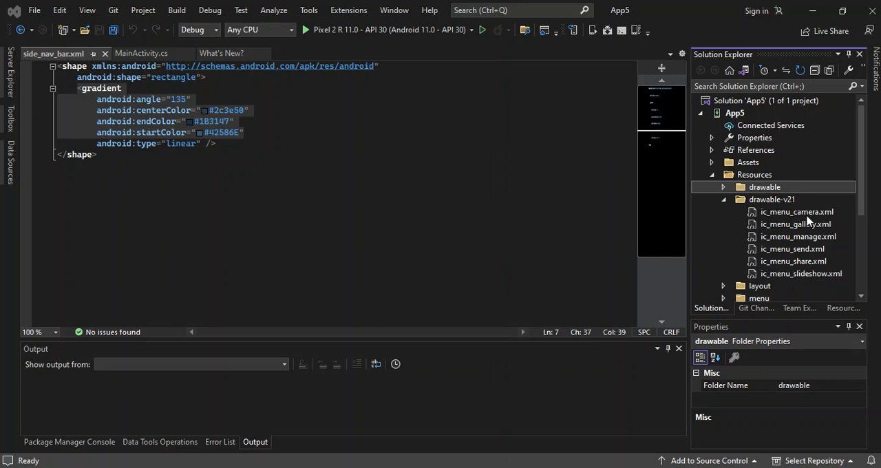
{"action": "mouse_move", "coordinate": [788, 236]}
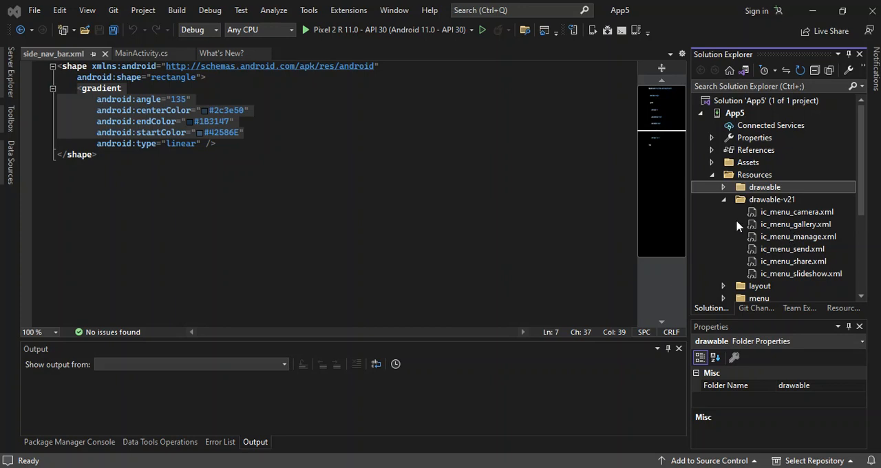
{"action": "left_click", "coordinate": [723, 199]}
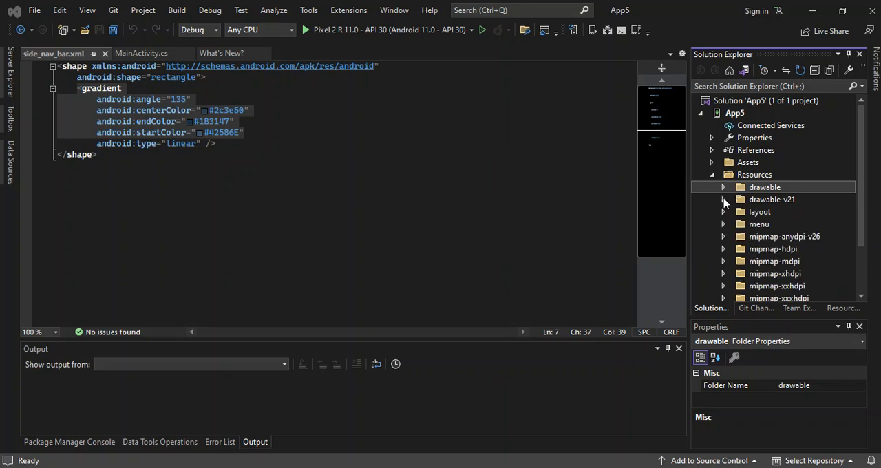
{"action": "mouse_move", "coordinate": [724, 216]}
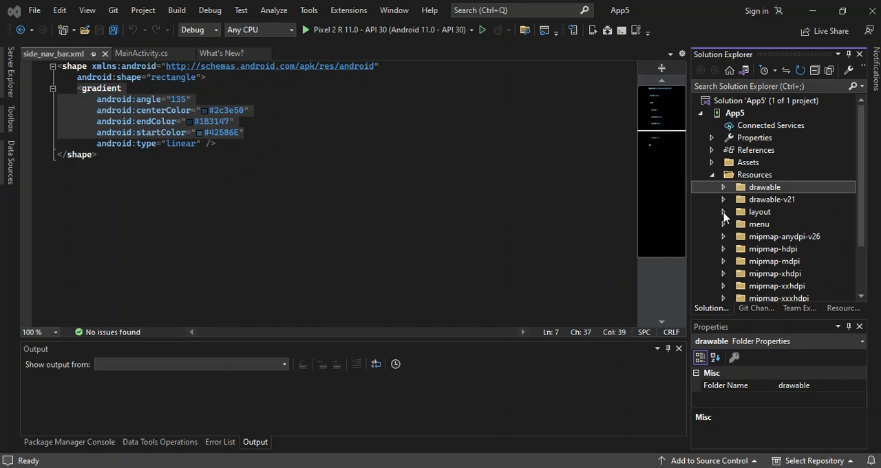
Expand Resources > layout and select activity_main.xml.
{"action": "left_click", "coordinate": [723, 211]}
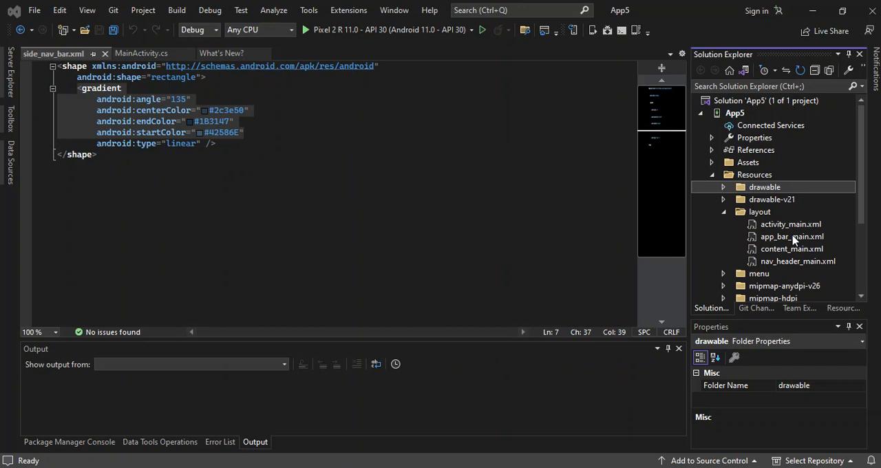
{"action": "mouse_move", "coordinate": [781, 204]}
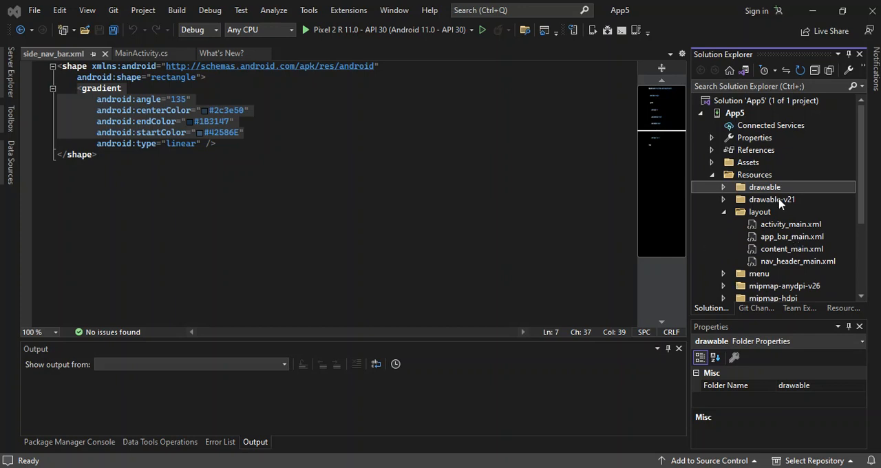
{"action": "left_click", "coordinate": [790, 224]}
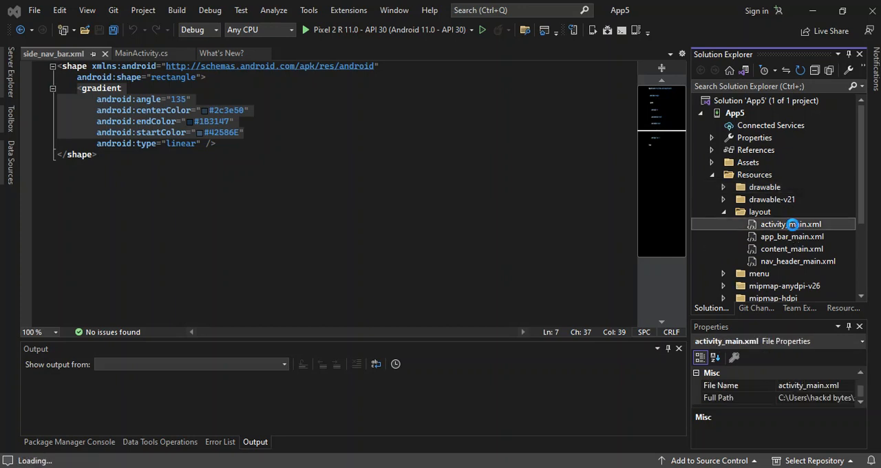
Open activity_main.xml in the designer and inspect its NavigationView element in the XML.
{"action": "double_click", "coordinate": [790, 224]}
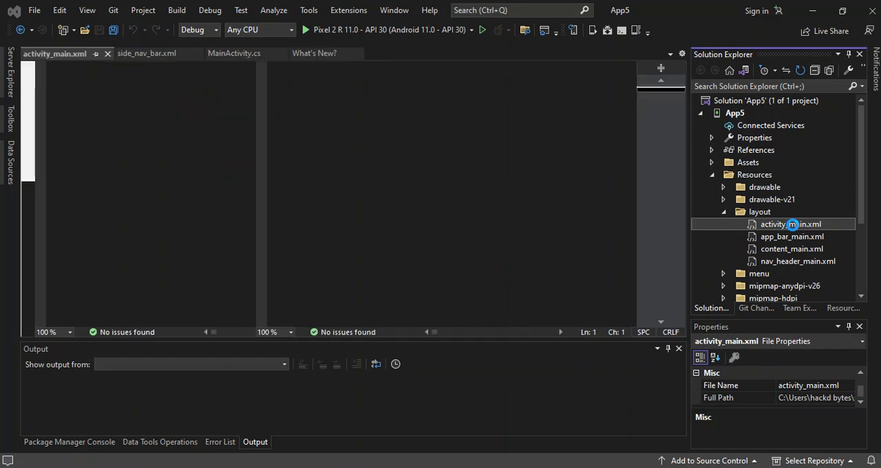
{"action": "double_click", "coordinate": [790, 223]}
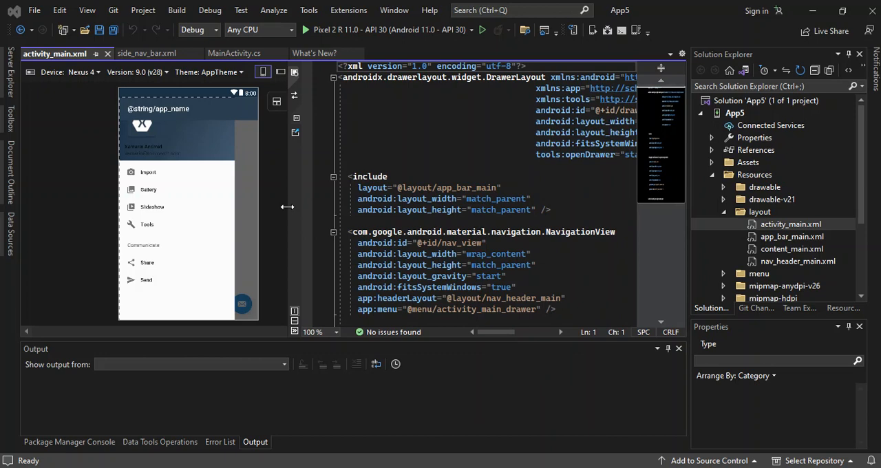
{"action": "mouse_move", "coordinate": [124, 150]}
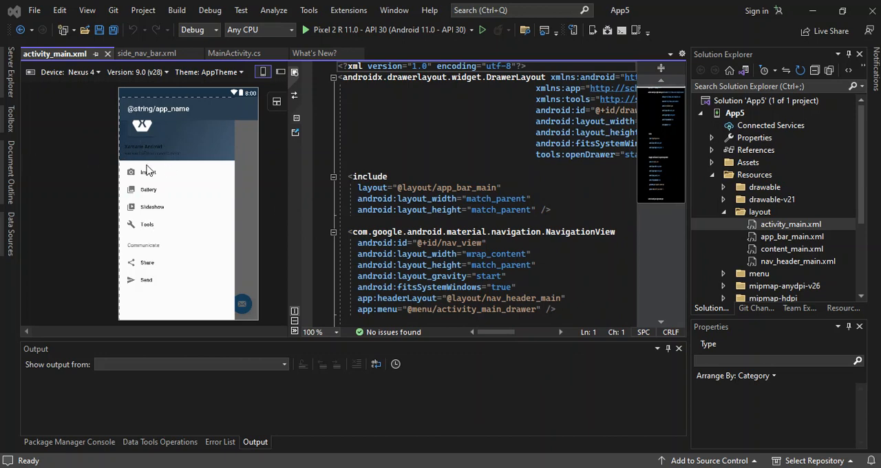
{"action": "mouse_move", "coordinate": [157, 174]}
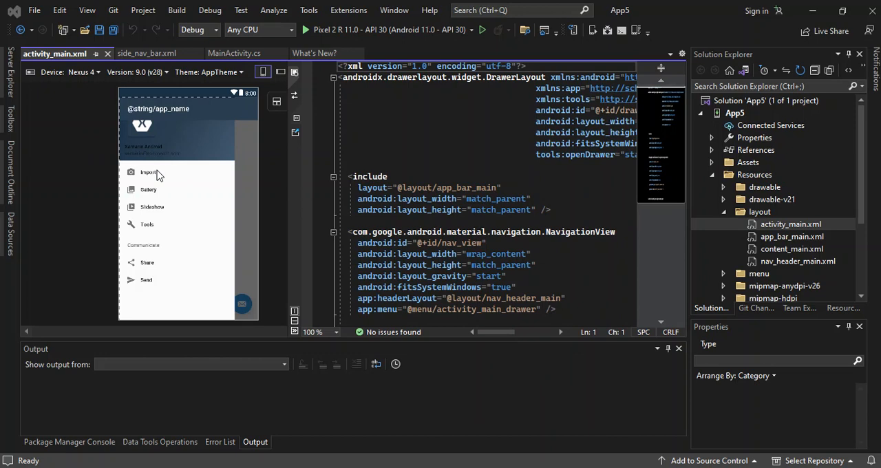
{"action": "mouse_move", "coordinate": [145, 218]}
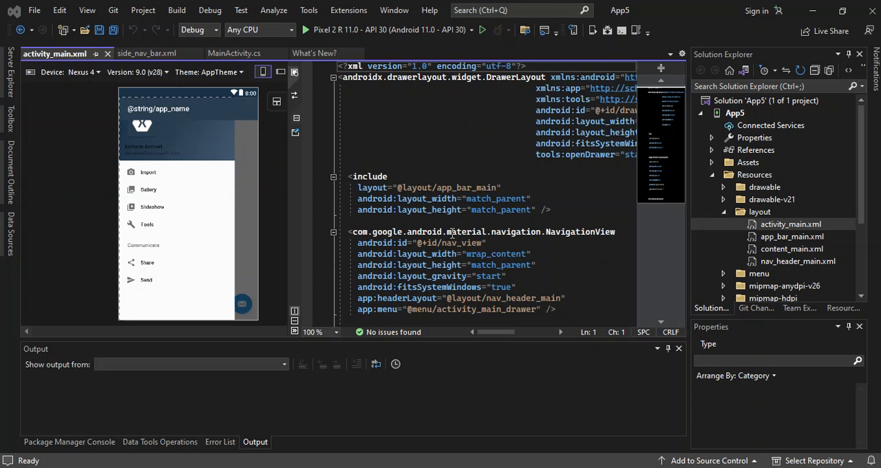
{"action": "left_click", "coordinate": [468, 232]}
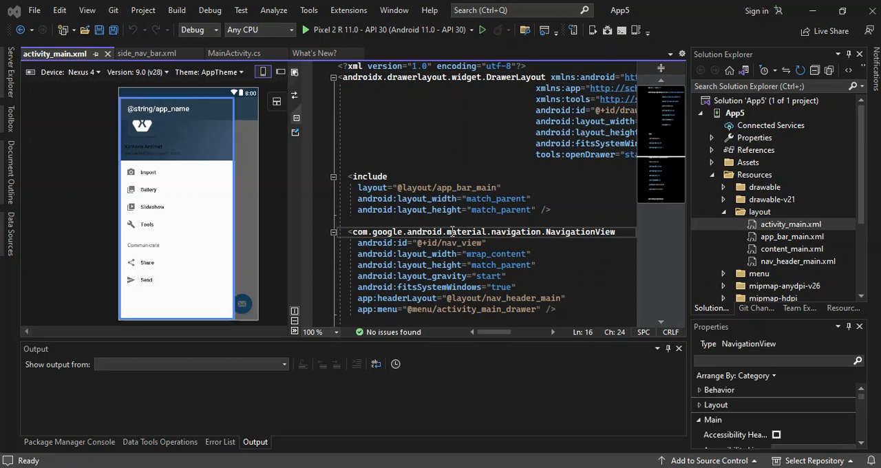
{"action": "scroll", "scroll_direction": "down", "scroll_amount": 3}
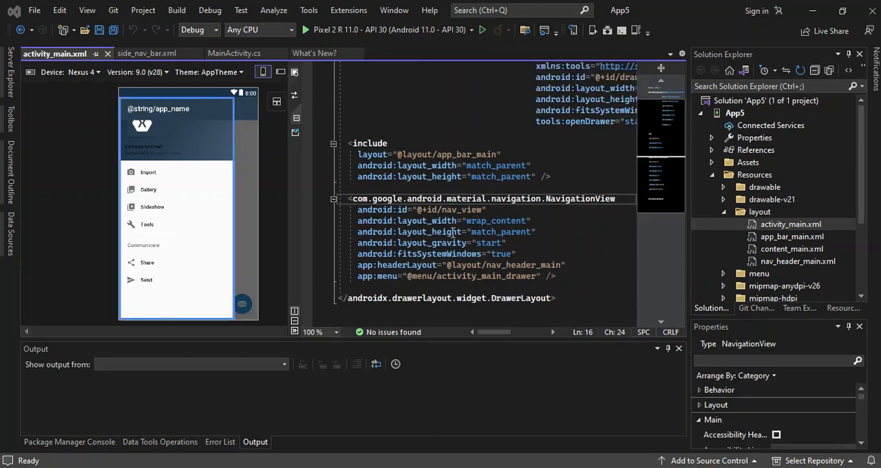
{"action": "scroll", "scroll_direction": "up", "scroll_amount": 3}
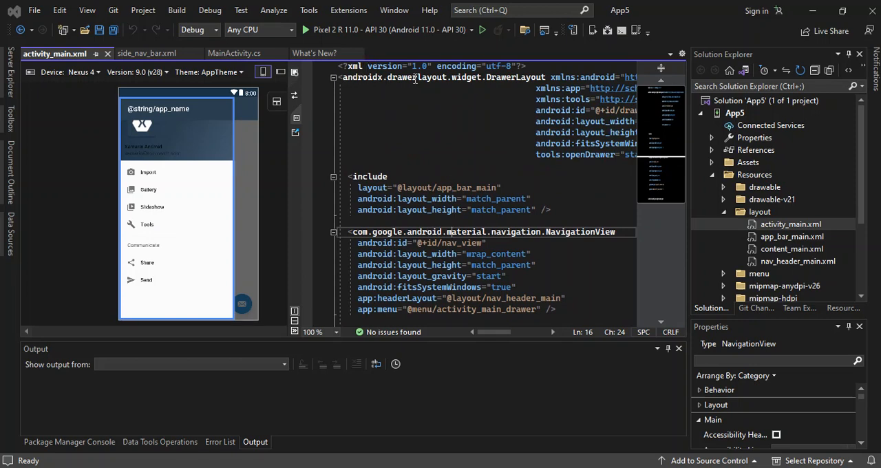
{"action": "mouse_move", "coordinate": [518, 80]}
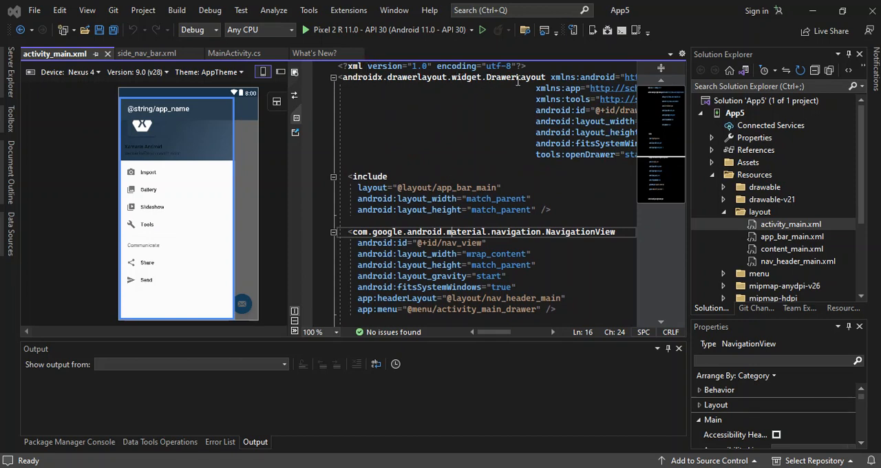
{"action": "mouse_move", "coordinate": [483, 158]}
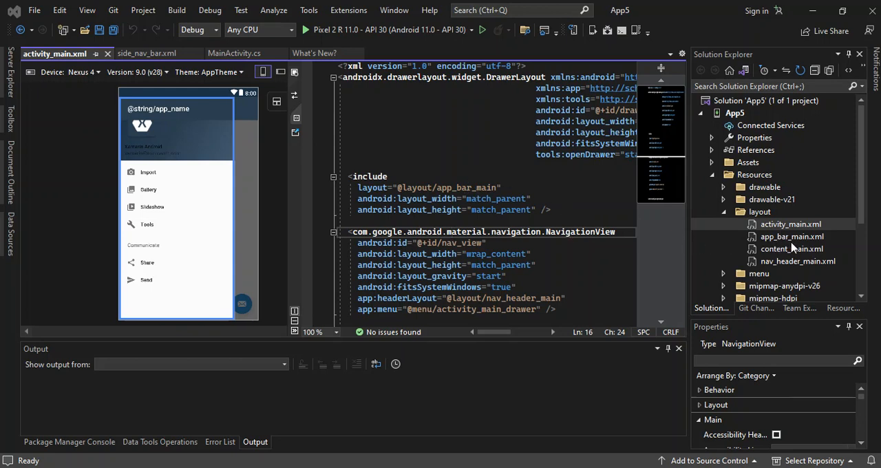
{"action": "mouse_move", "coordinate": [806, 244]}
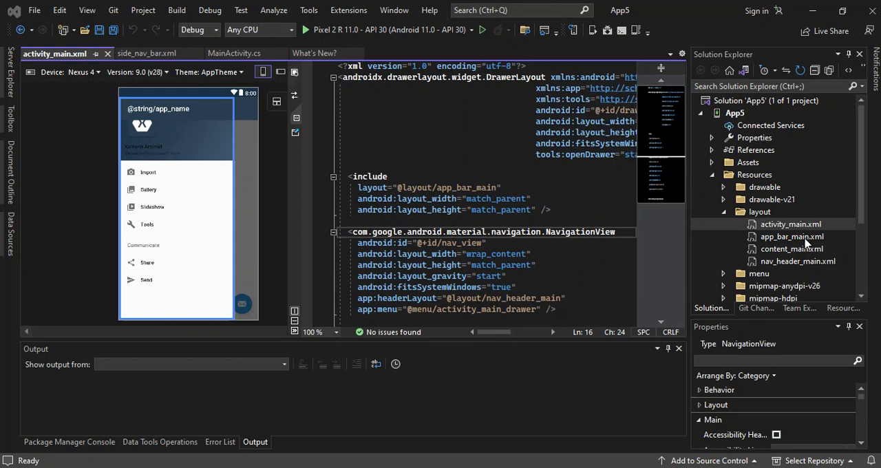
Open app_bar_main.xml and scroll through its layout markup.
{"action": "left_click", "coordinate": [792, 236]}
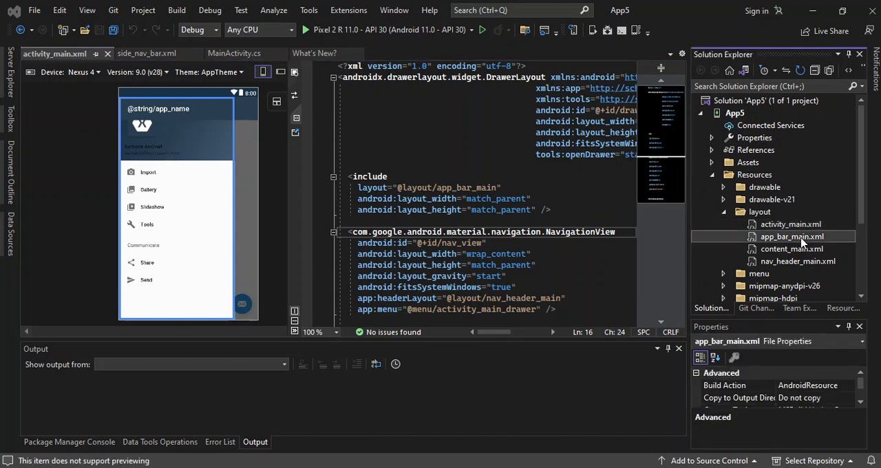
{"action": "double_click", "coordinate": [791, 236]}
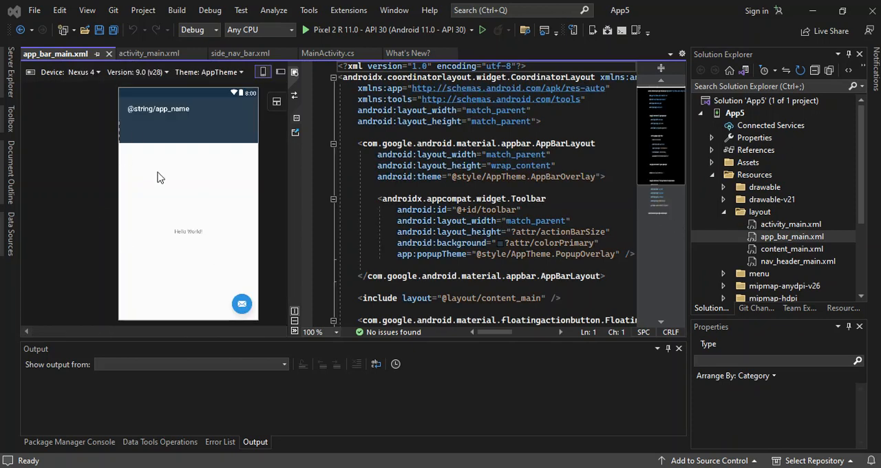
{"action": "mouse_move", "coordinate": [195, 221]}
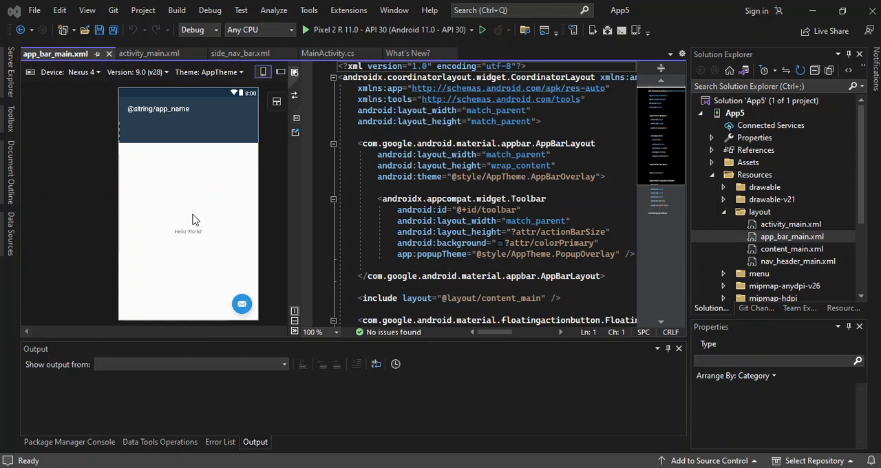
{"action": "mouse_move", "coordinate": [222, 206]}
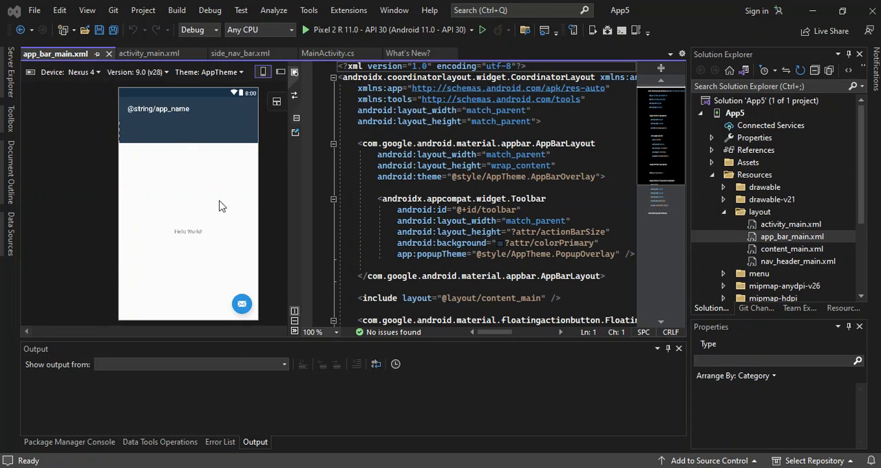
{"action": "mouse_move", "coordinate": [435, 192]}
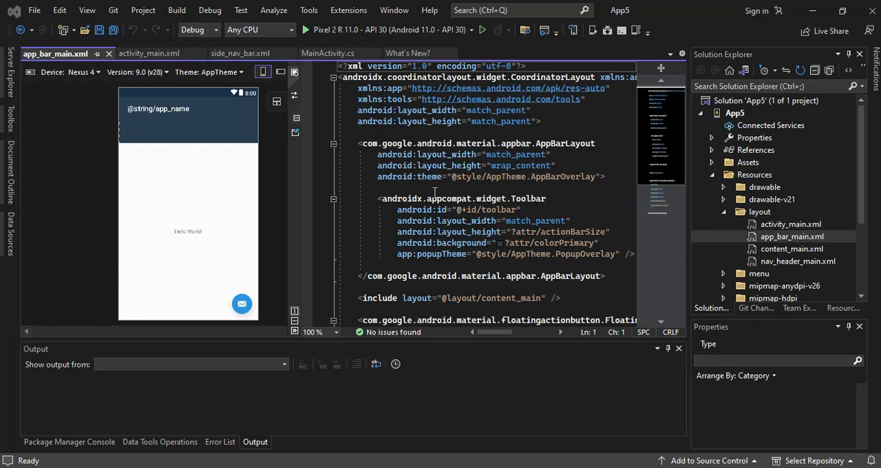
{"action": "scroll", "scroll_direction": "down", "scroll_amount": 3}
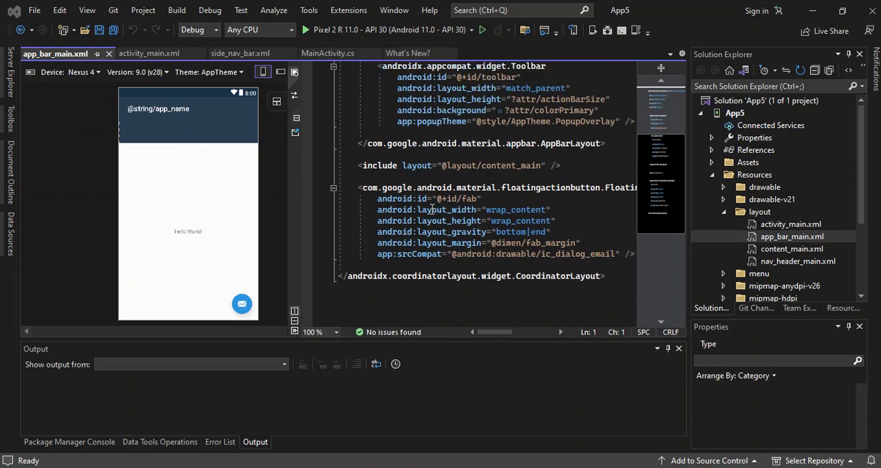
{"action": "mouse_move", "coordinate": [447, 179]}
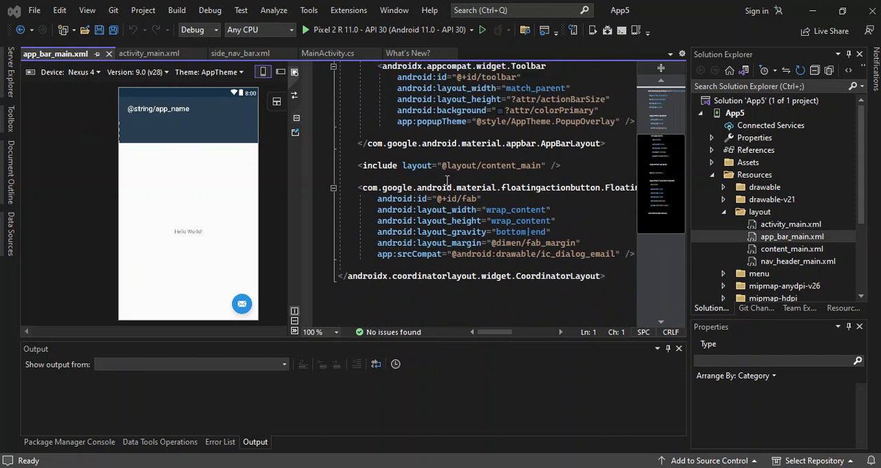
{"action": "scroll", "scroll_direction": "up", "scroll_amount": 3}
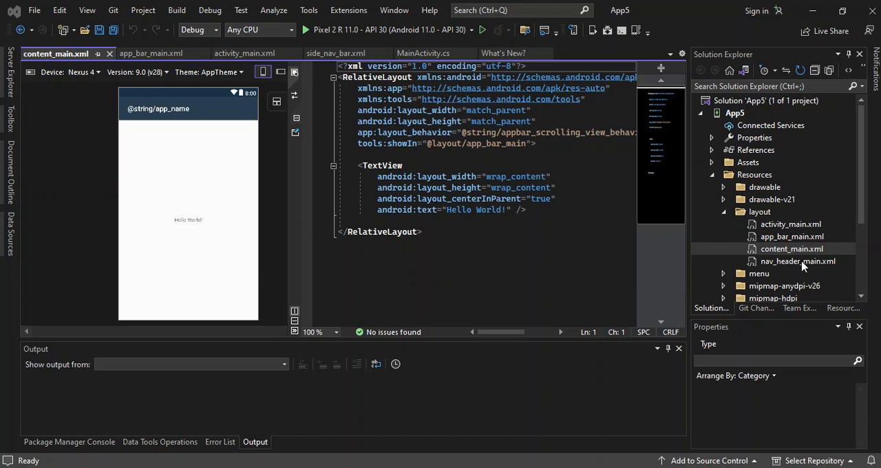
Scroll Solution Explorer and select activity_main_drawer.xml in the menu folder.
{"action": "scroll", "scroll_direction": "down", "scroll_amount": 3}
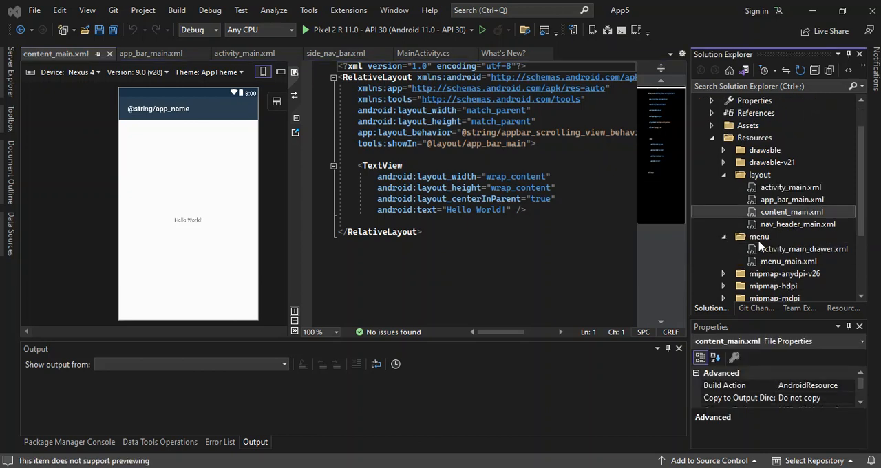
{"action": "mouse_move", "coordinate": [779, 258]}
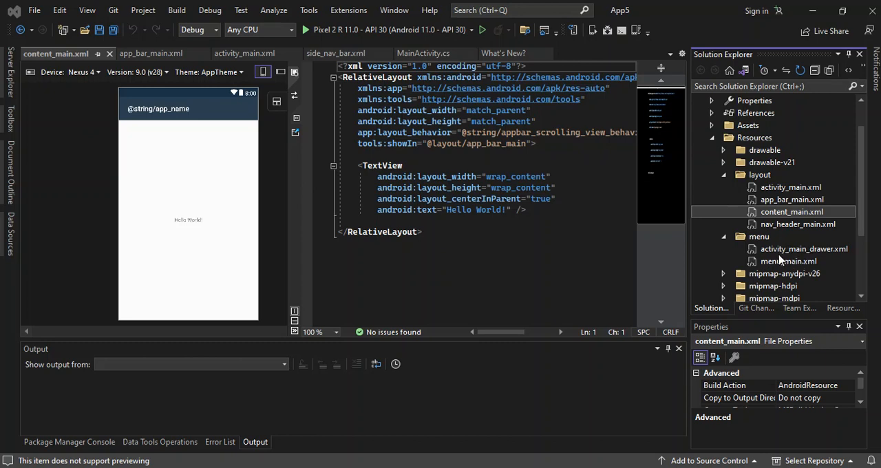
{"action": "left_click", "coordinate": [803, 248]}
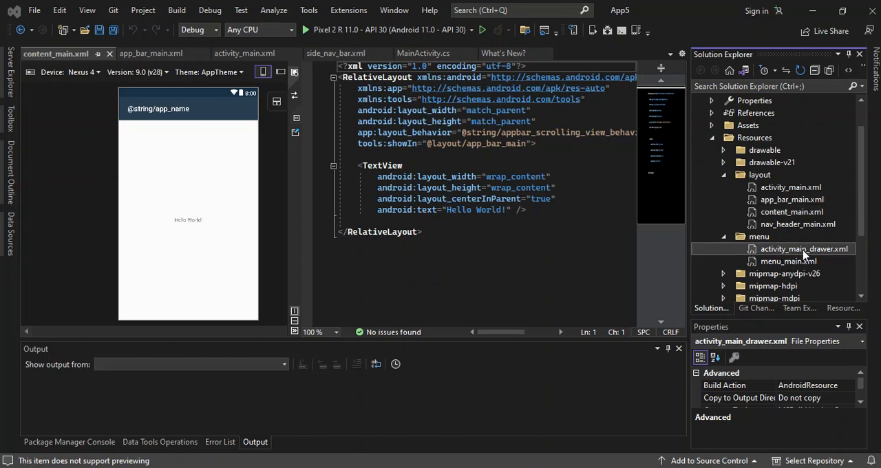
Open activity_main_drawer.xml, glance at side_nav_bar.xml and activity_main.xml, then review the menu items.
{"action": "double_click", "coordinate": [803, 249]}
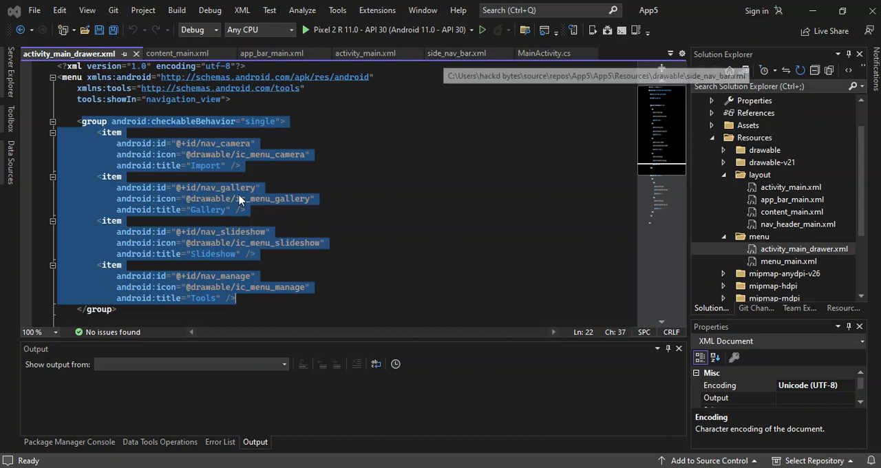
{"action": "left_click", "coordinate": [453, 53]}
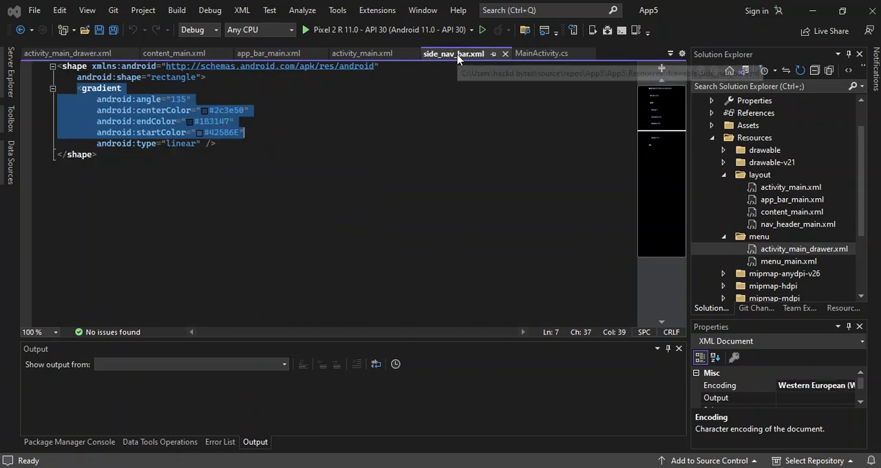
{"action": "left_click", "coordinate": [362, 53]}
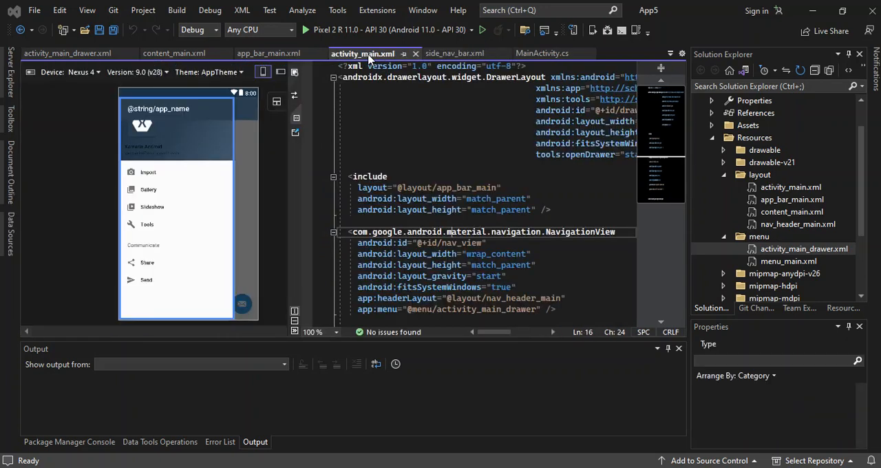
{"action": "mouse_move", "coordinate": [146, 182]}
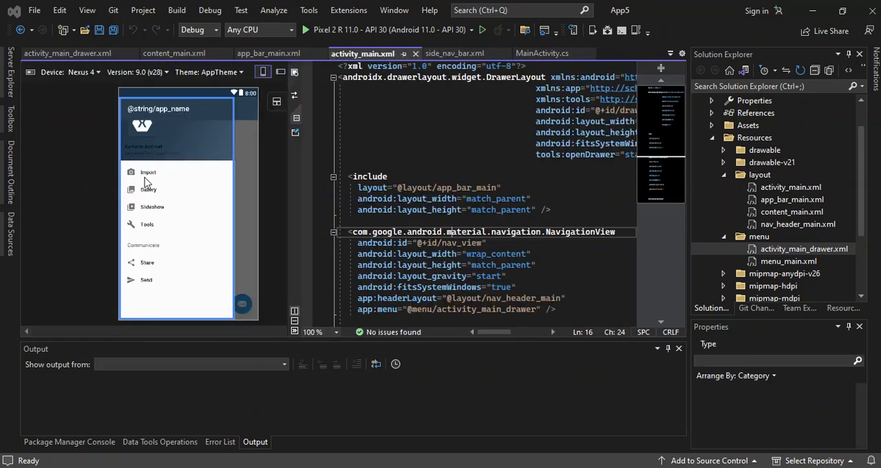
{"action": "mouse_move", "coordinate": [155, 216]}
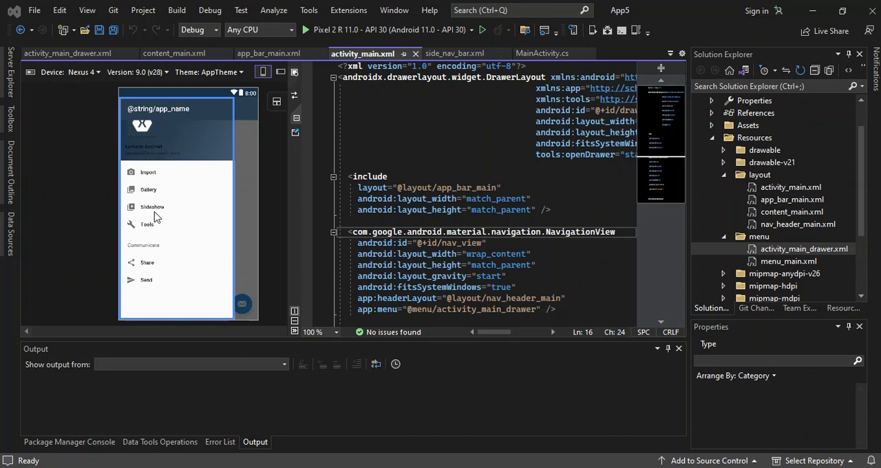
{"action": "mouse_move", "coordinate": [170, 217]}
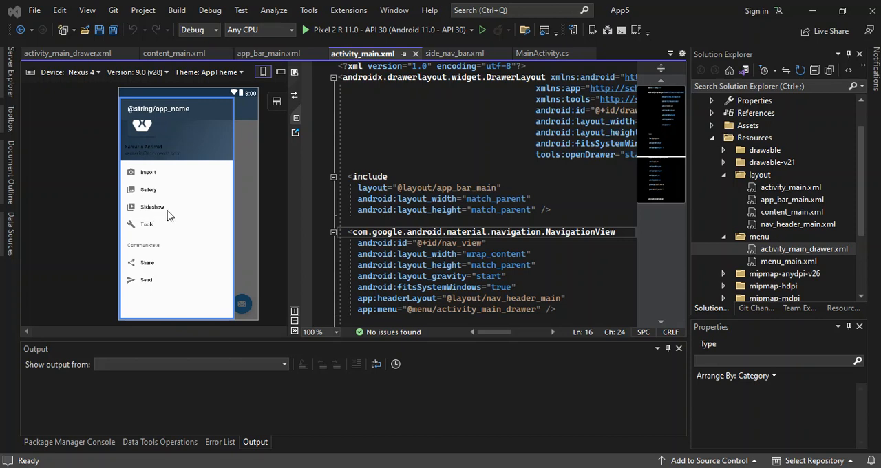
{"action": "left_click", "coordinate": [69, 53]}
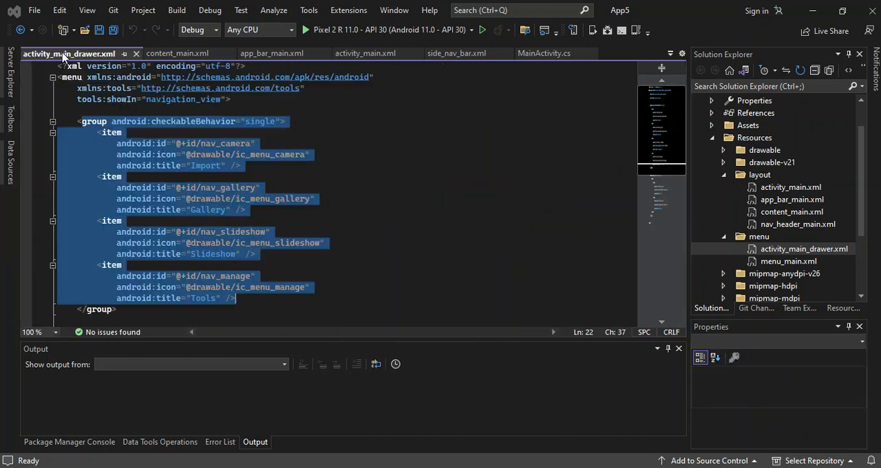
{"action": "left_click", "coordinate": [224, 131]}
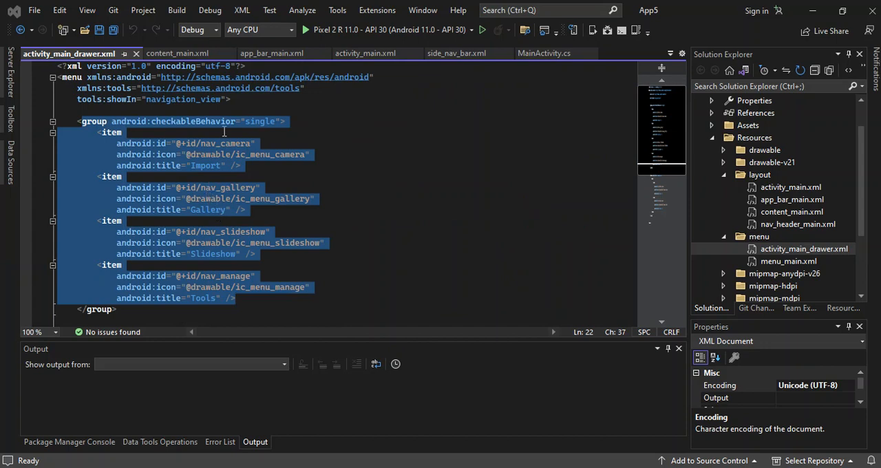
{"action": "mouse_move", "coordinate": [386, 229]}
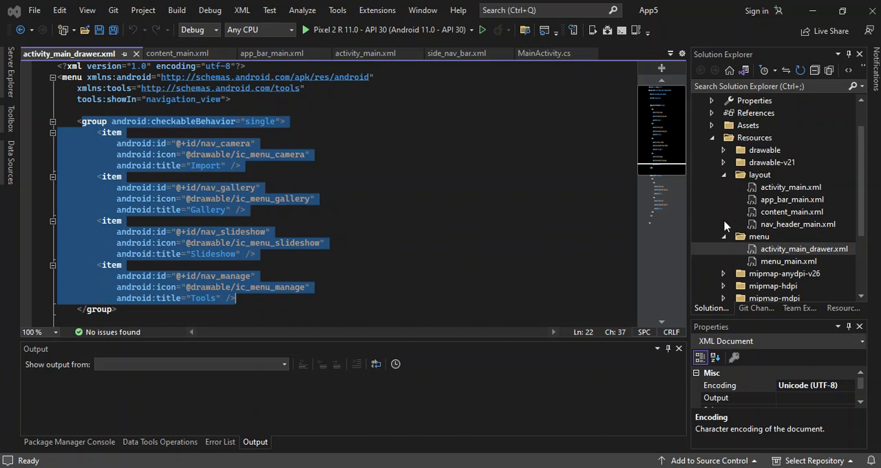
{"action": "scroll", "scroll_direction": "down", "scroll_amount": 3}
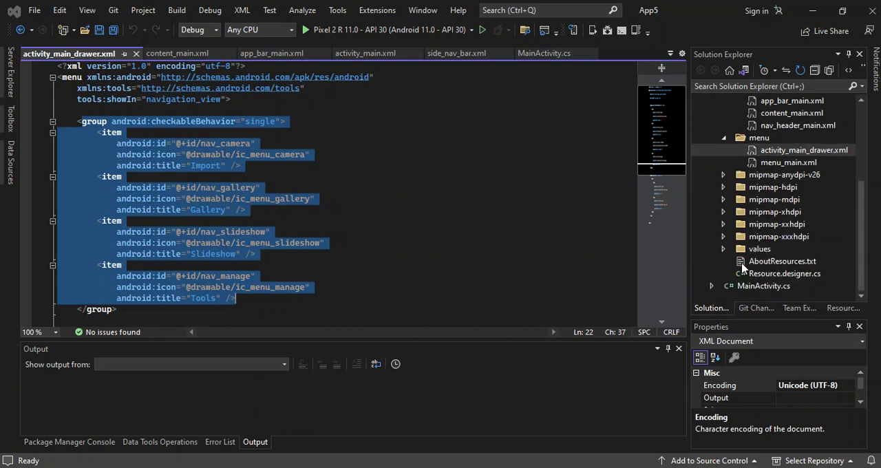
{"action": "mouse_move", "coordinate": [767, 266]}
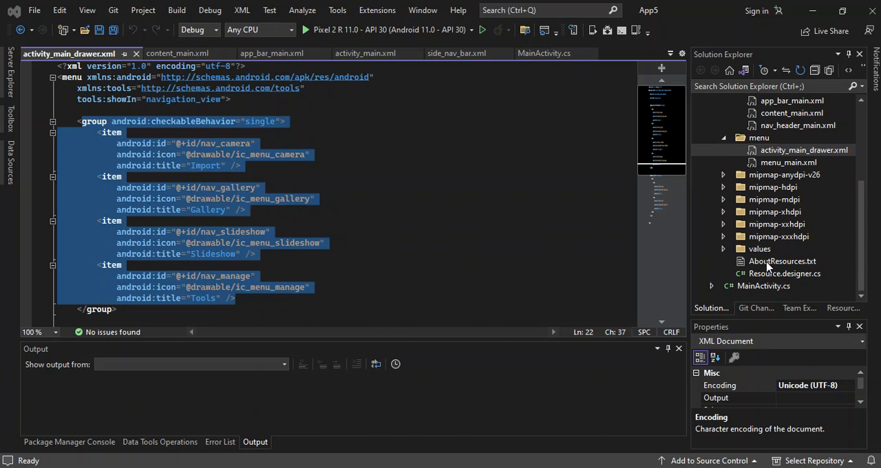
Open MainActivity.cs and scroll to OnCreate's toolbar, drawer and NavigationView setup.
{"action": "left_click", "coordinate": [762, 285]}
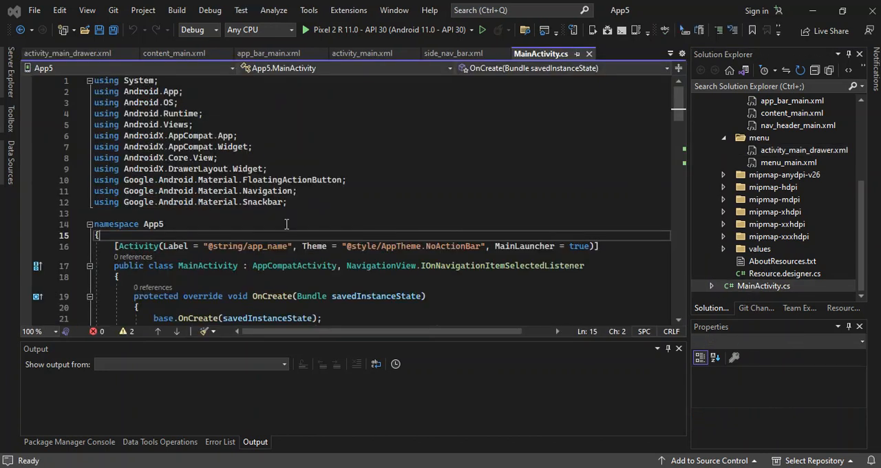
{"action": "scroll", "scroll_direction": "down", "scroll_amount": 3}
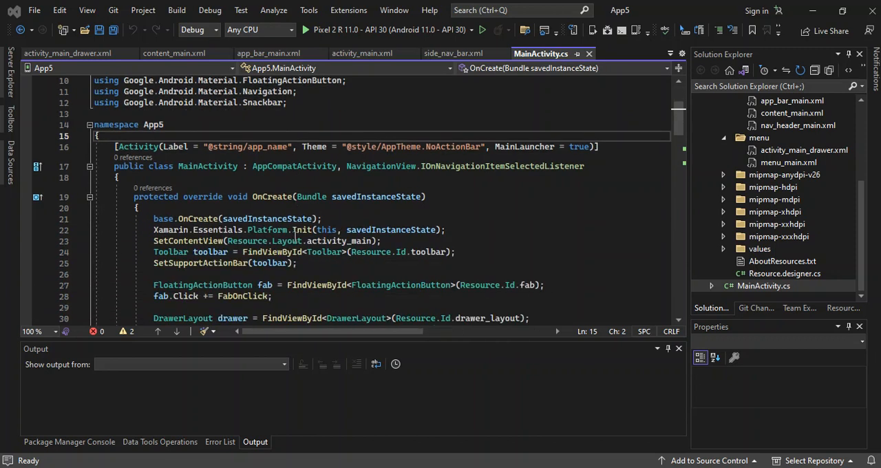
{"action": "scroll", "scroll_direction": "down", "scroll_amount": 3}
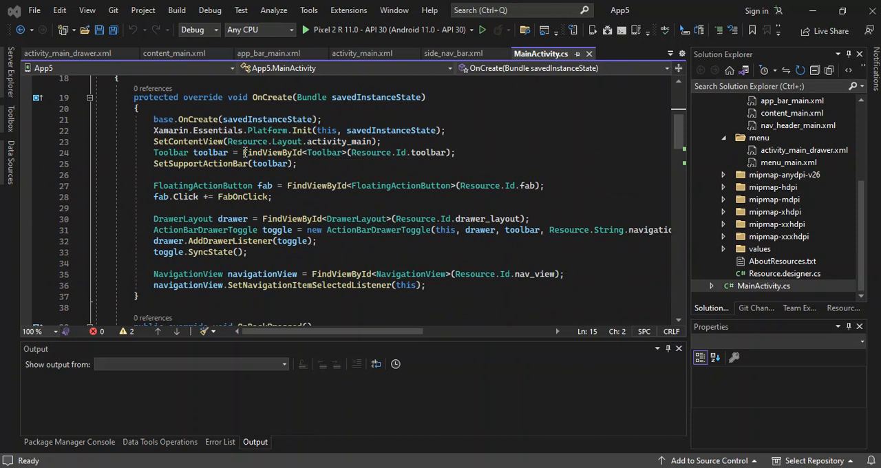
{"action": "mouse_move", "coordinate": [234, 181]}
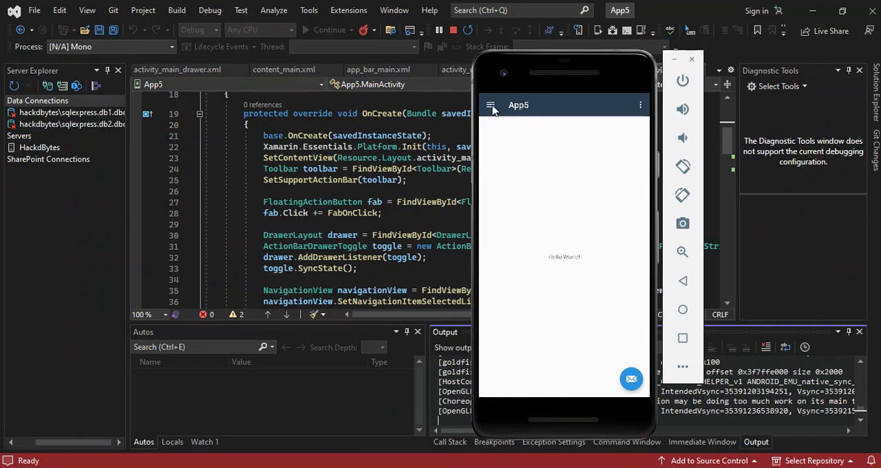
Tap the hamburger icon in the running app to open the navigation drawer.
{"action": "left_click", "coordinate": [491, 105]}
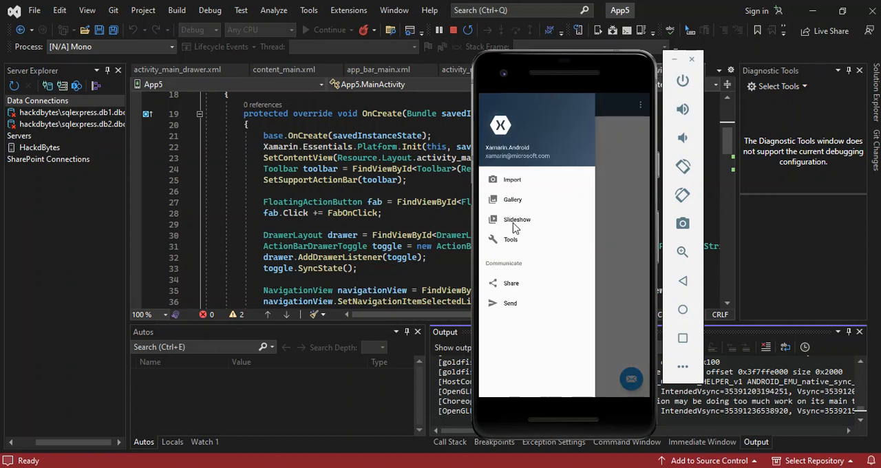
{"action": "mouse_move", "coordinate": [531, 213]}
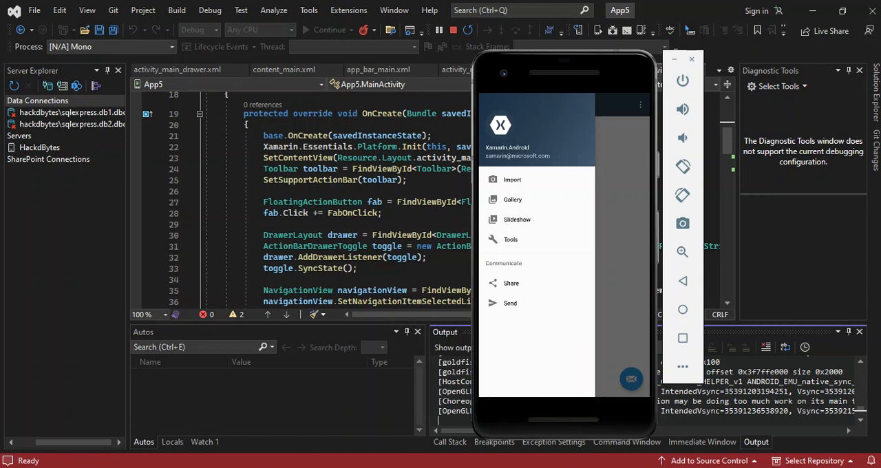
{"action": "mouse_move", "coordinate": [536, 302]}
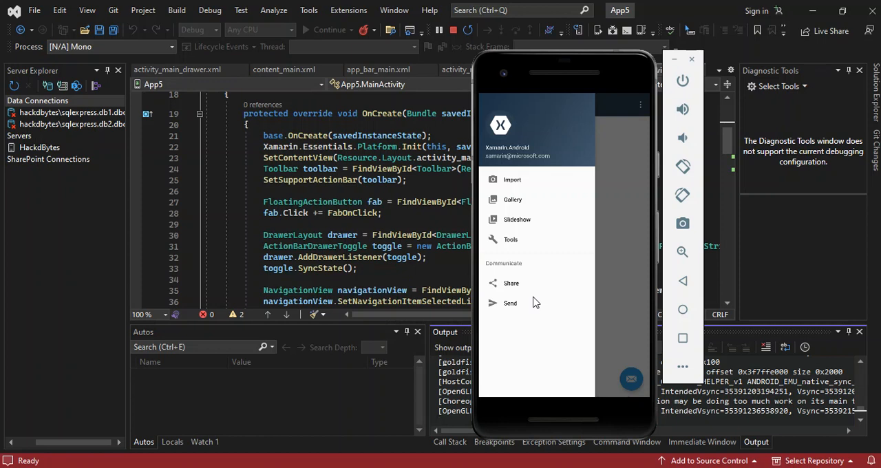
{"action": "mouse_move", "coordinate": [684, 297]}
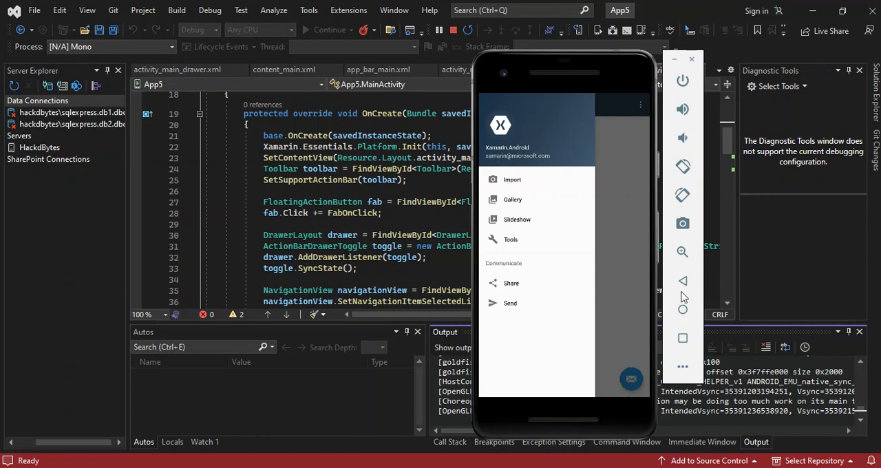